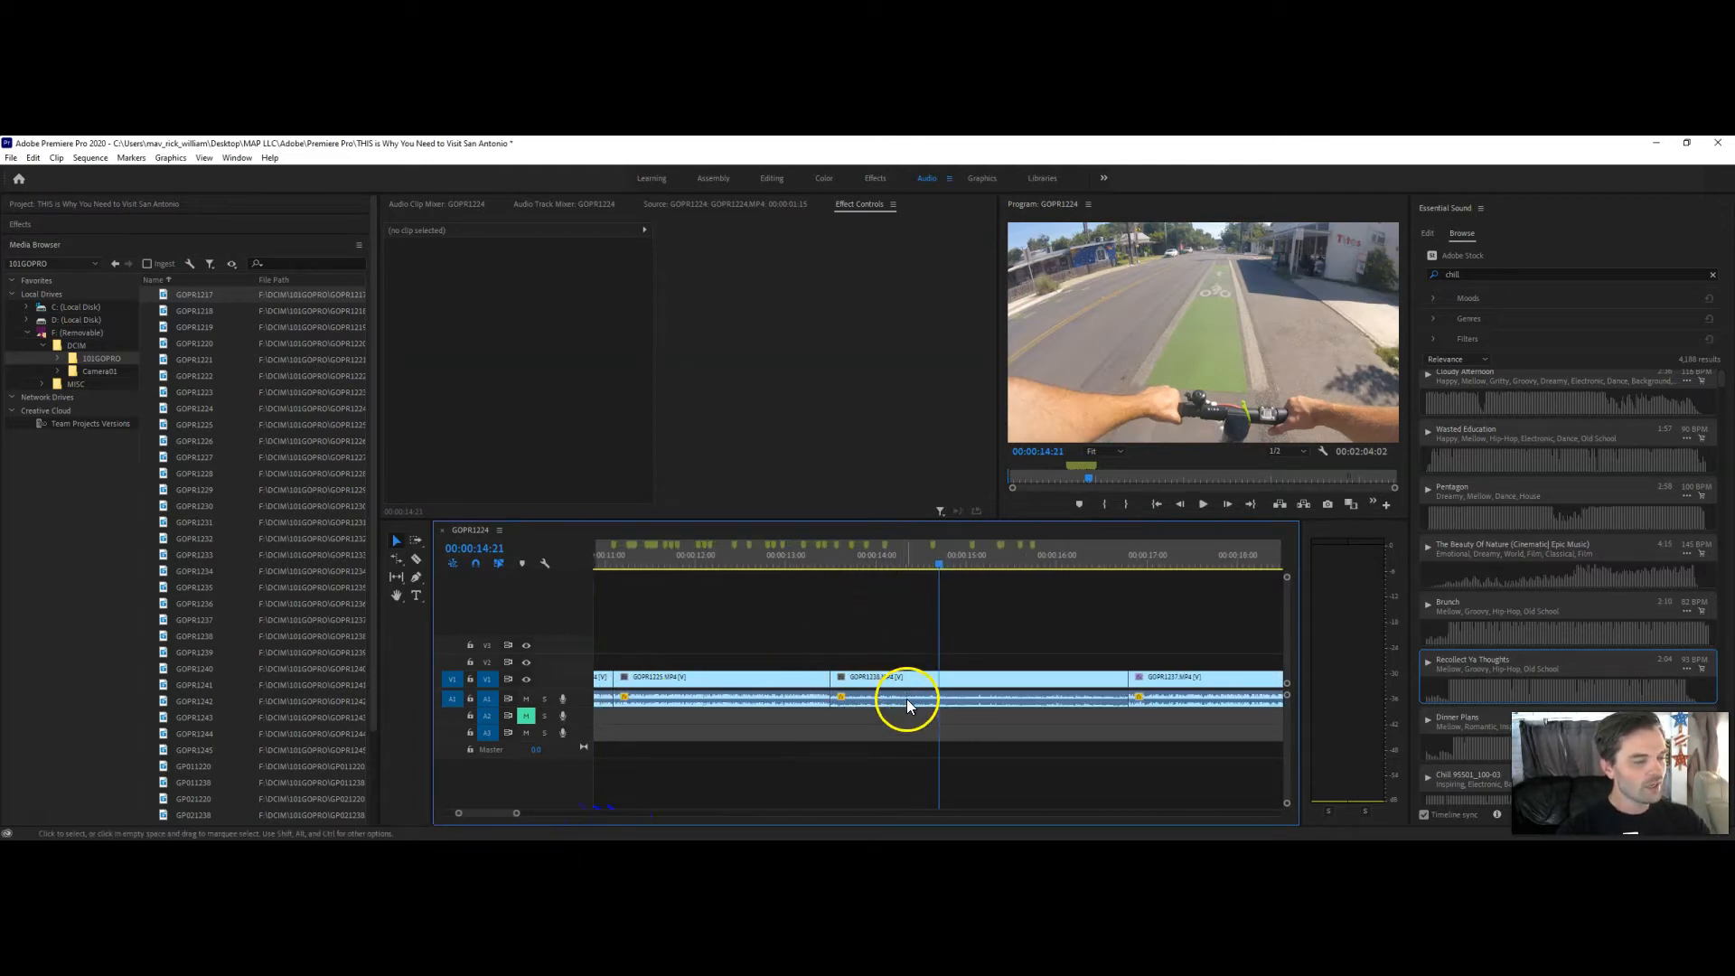
Select the GoPro clip and adjust its Volume Level with keyframes near the clip's end
{"action": "left_click", "coordinate": [885, 676]}
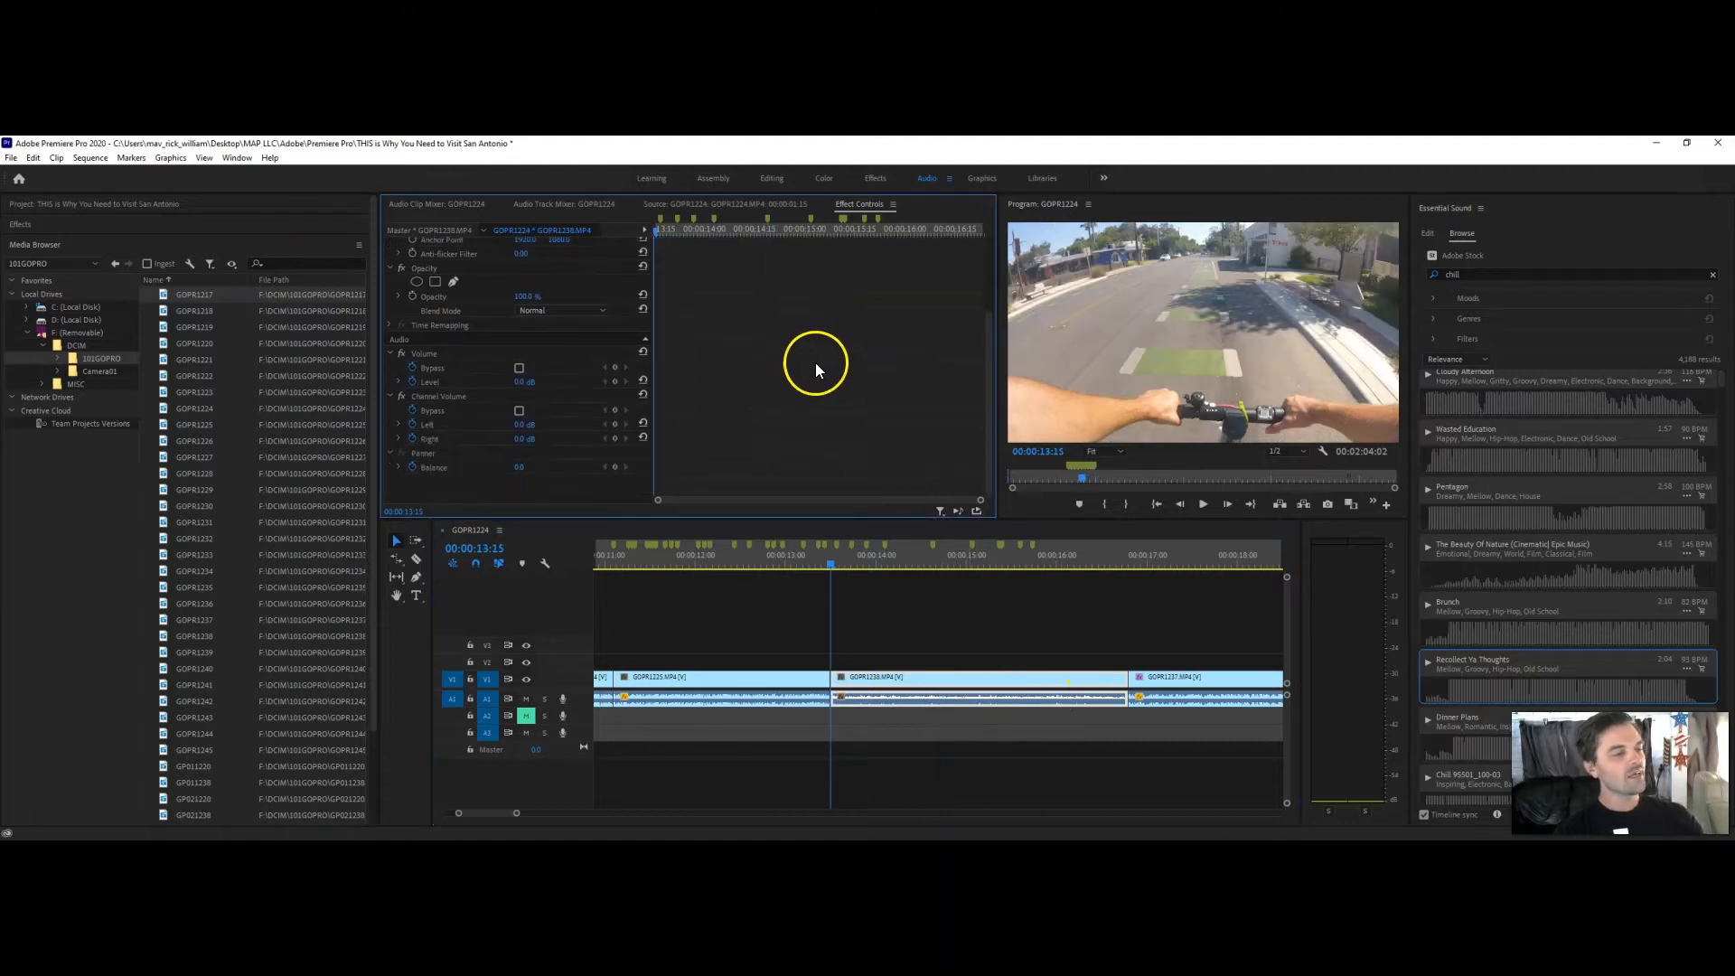
{"action": "mouse_move", "coordinate": [844, 506]}
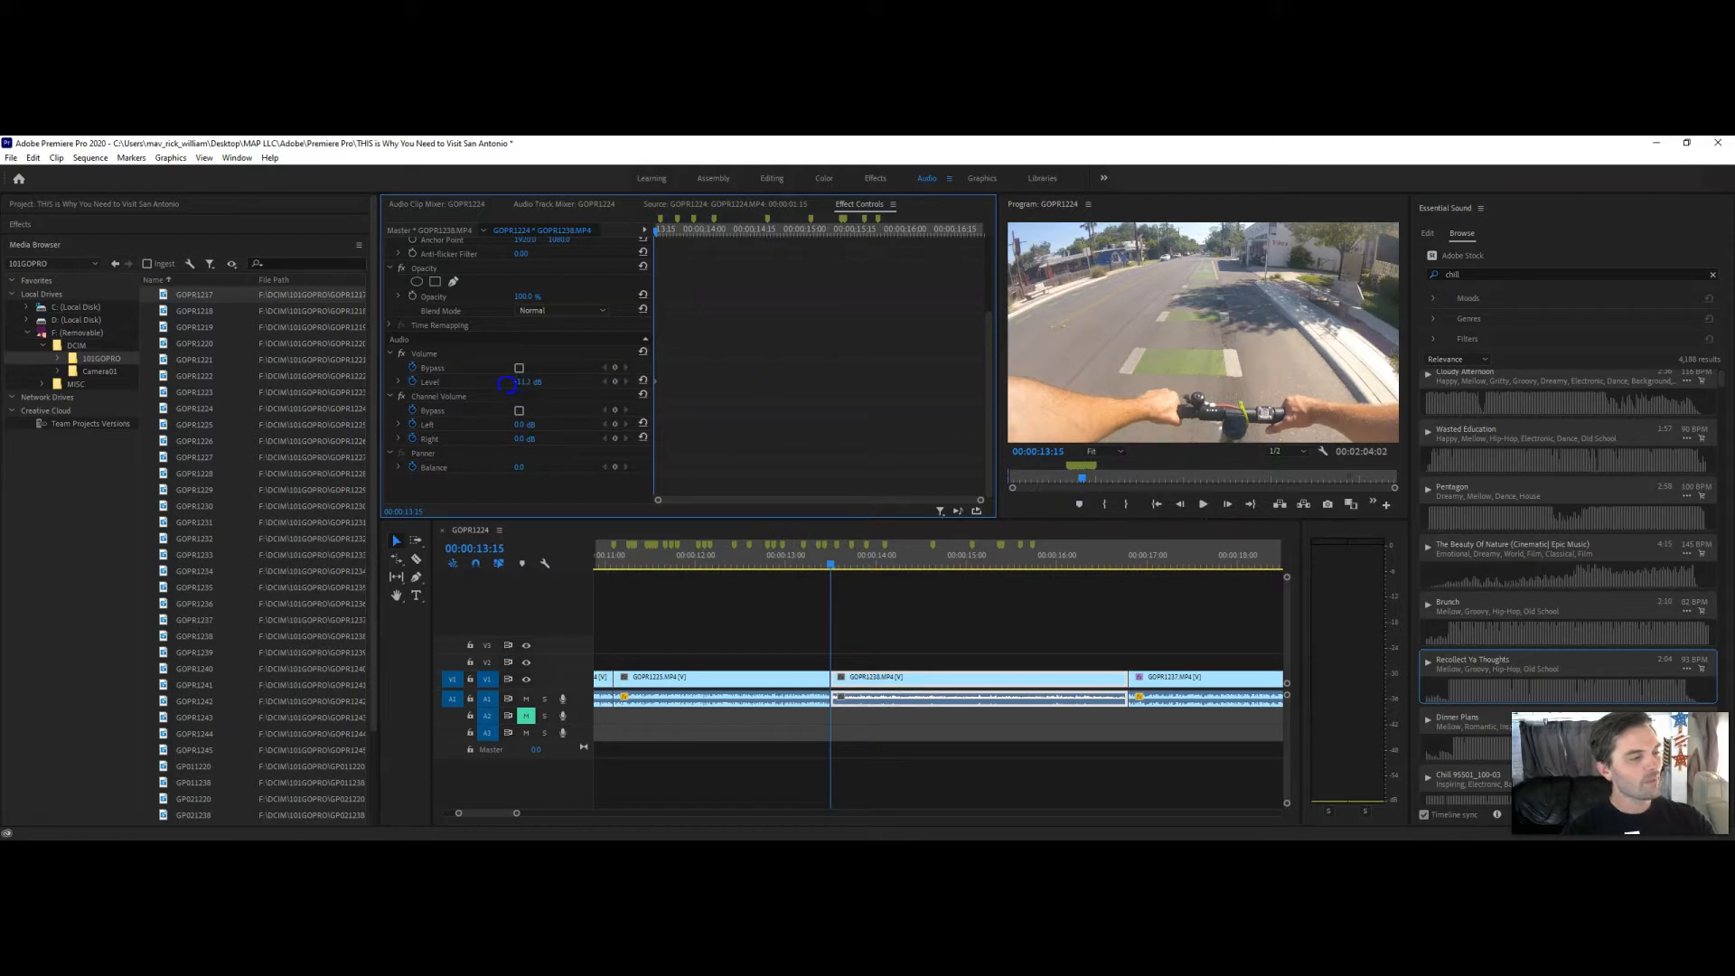
{"action": "left_click_drag", "start_coordinate": [510, 383], "coordinate": [501, 383]}
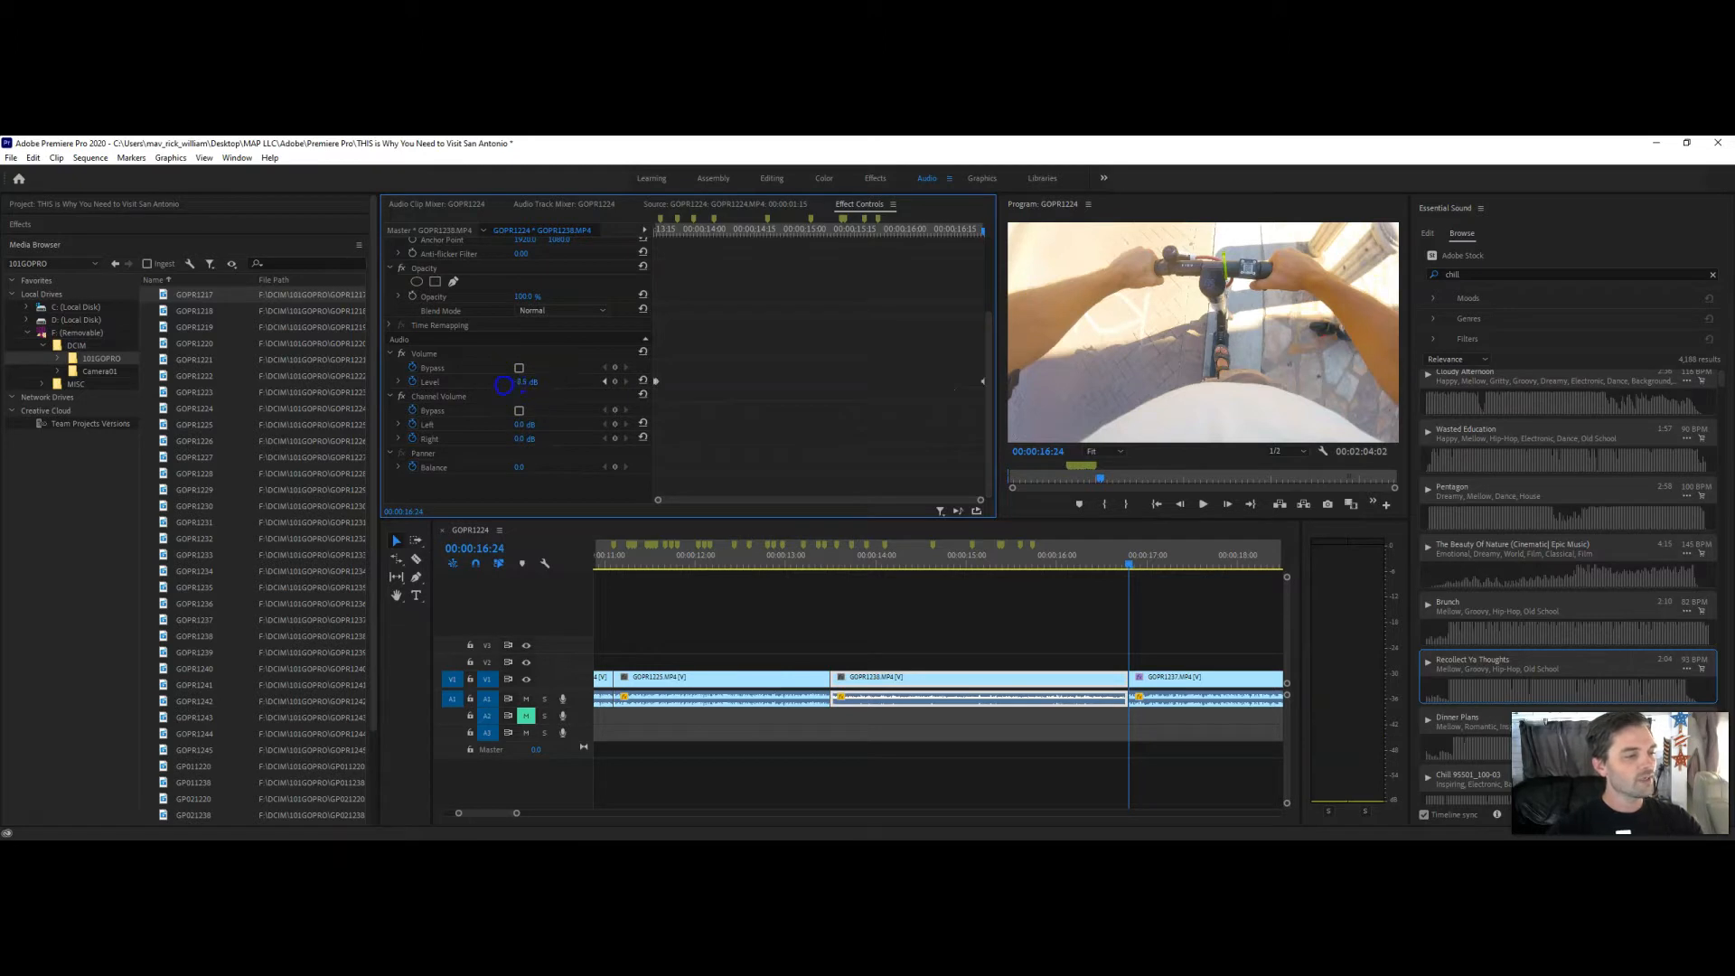
Drag the Volume Level down to about -34 dB at the clip's end, creating a fade-out keyframe
{"action": "left_click_drag", "start_coordinate": [525, 381], "coordinate": [492, 381]}
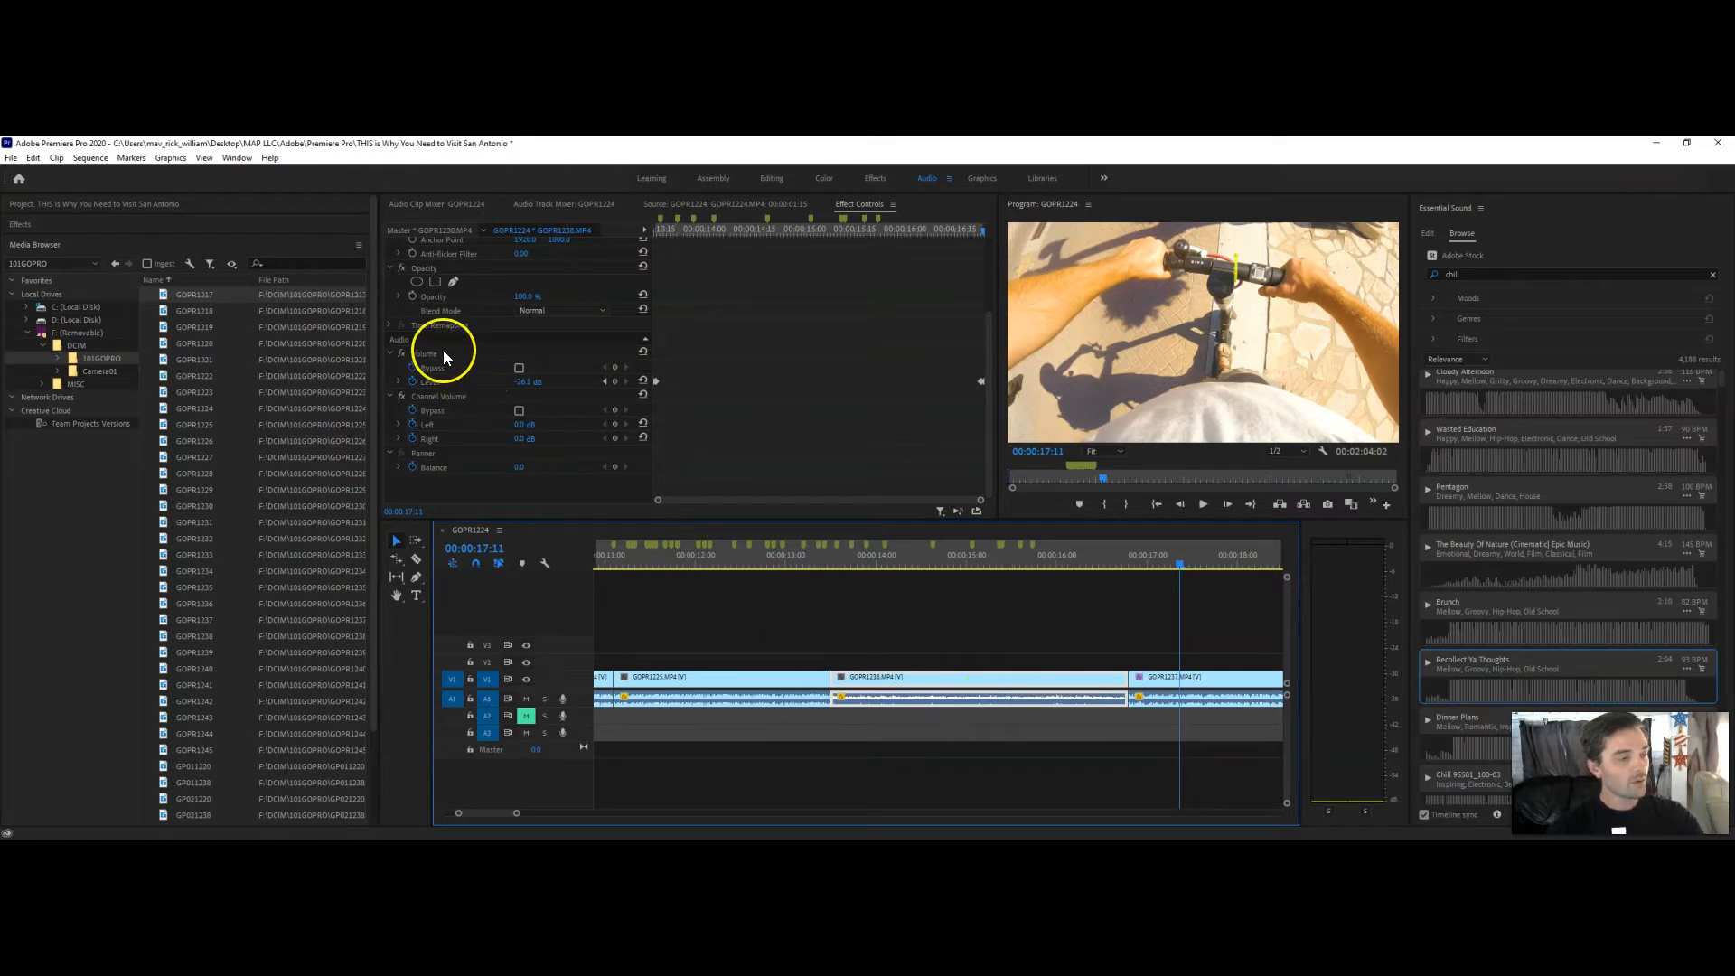
Copy the Volume effect with its fade keyframes and paste it onto every clip in the sequence
{"action": "key", "text": "ctrl+c"}
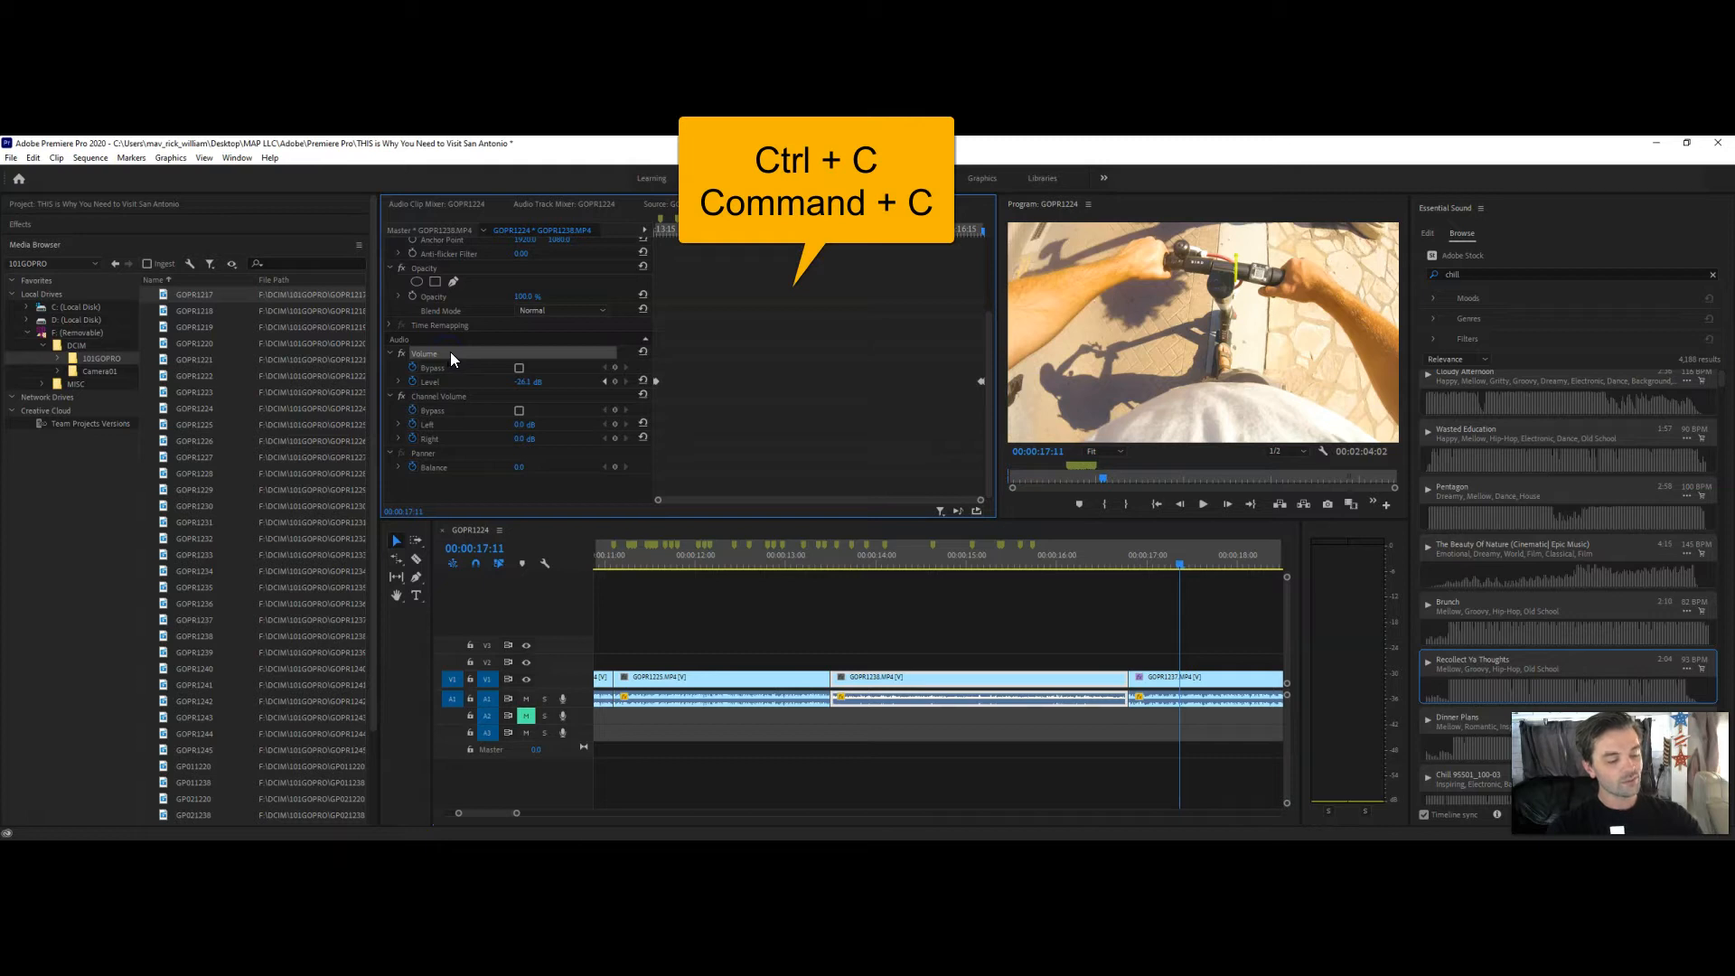
{"action": "key", "text": "ctrl+c"}
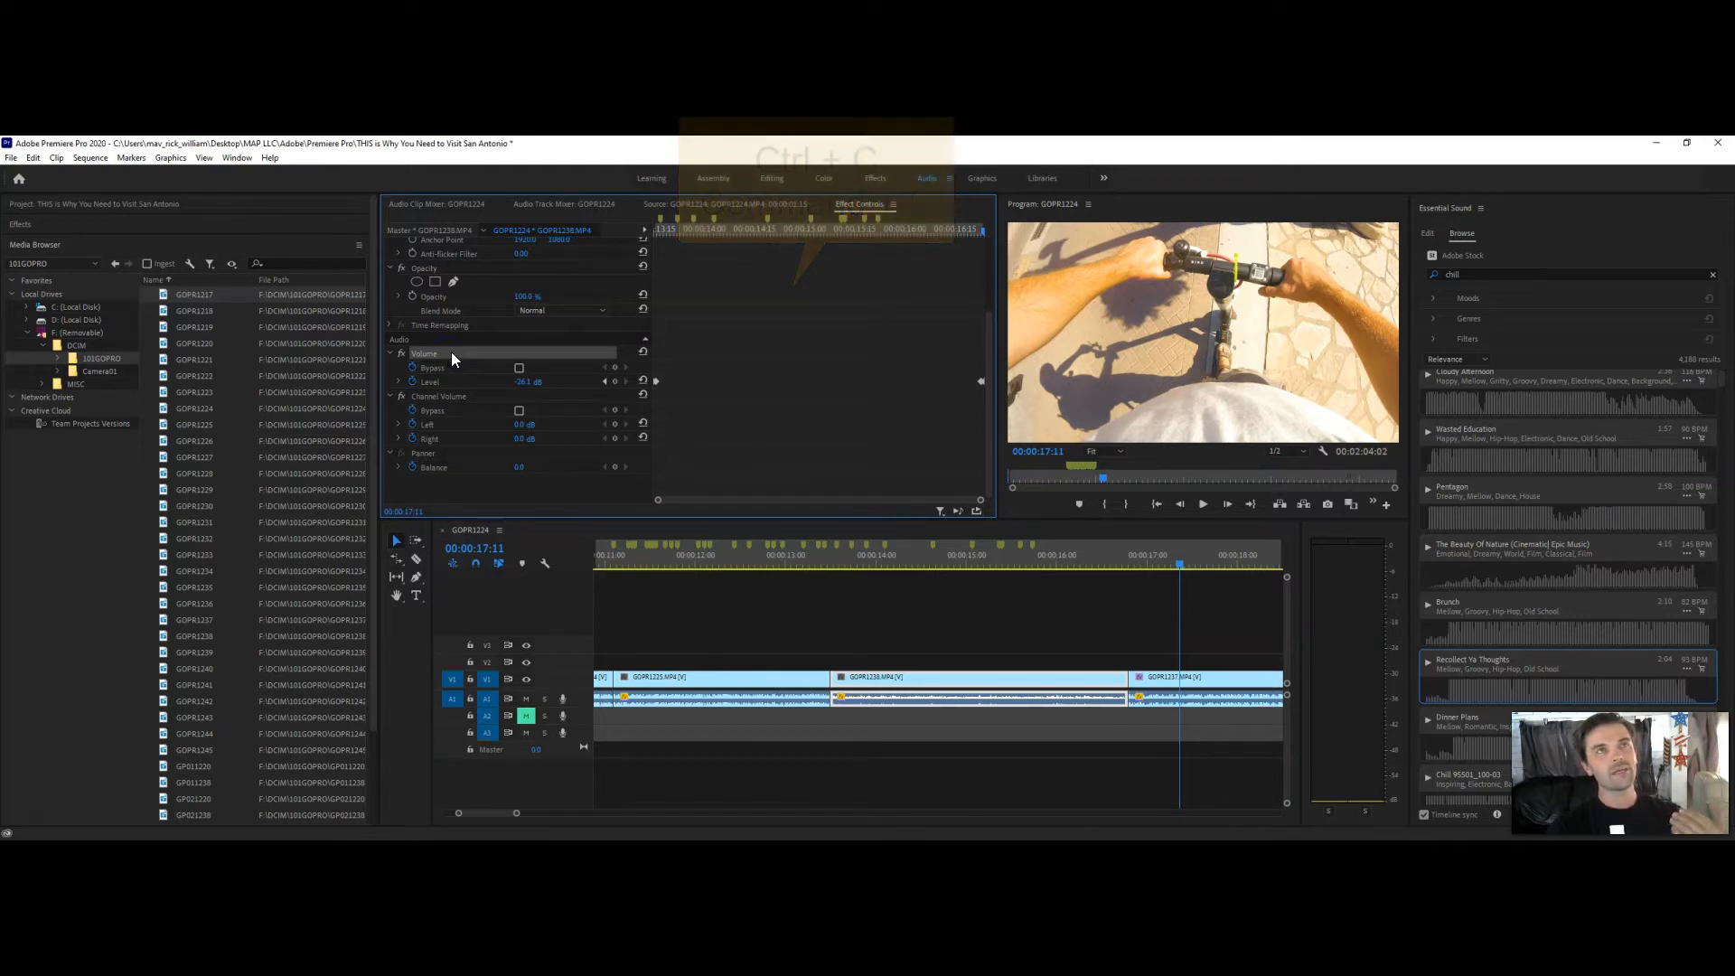
{"action": "key", "text": "ctrl+c"}
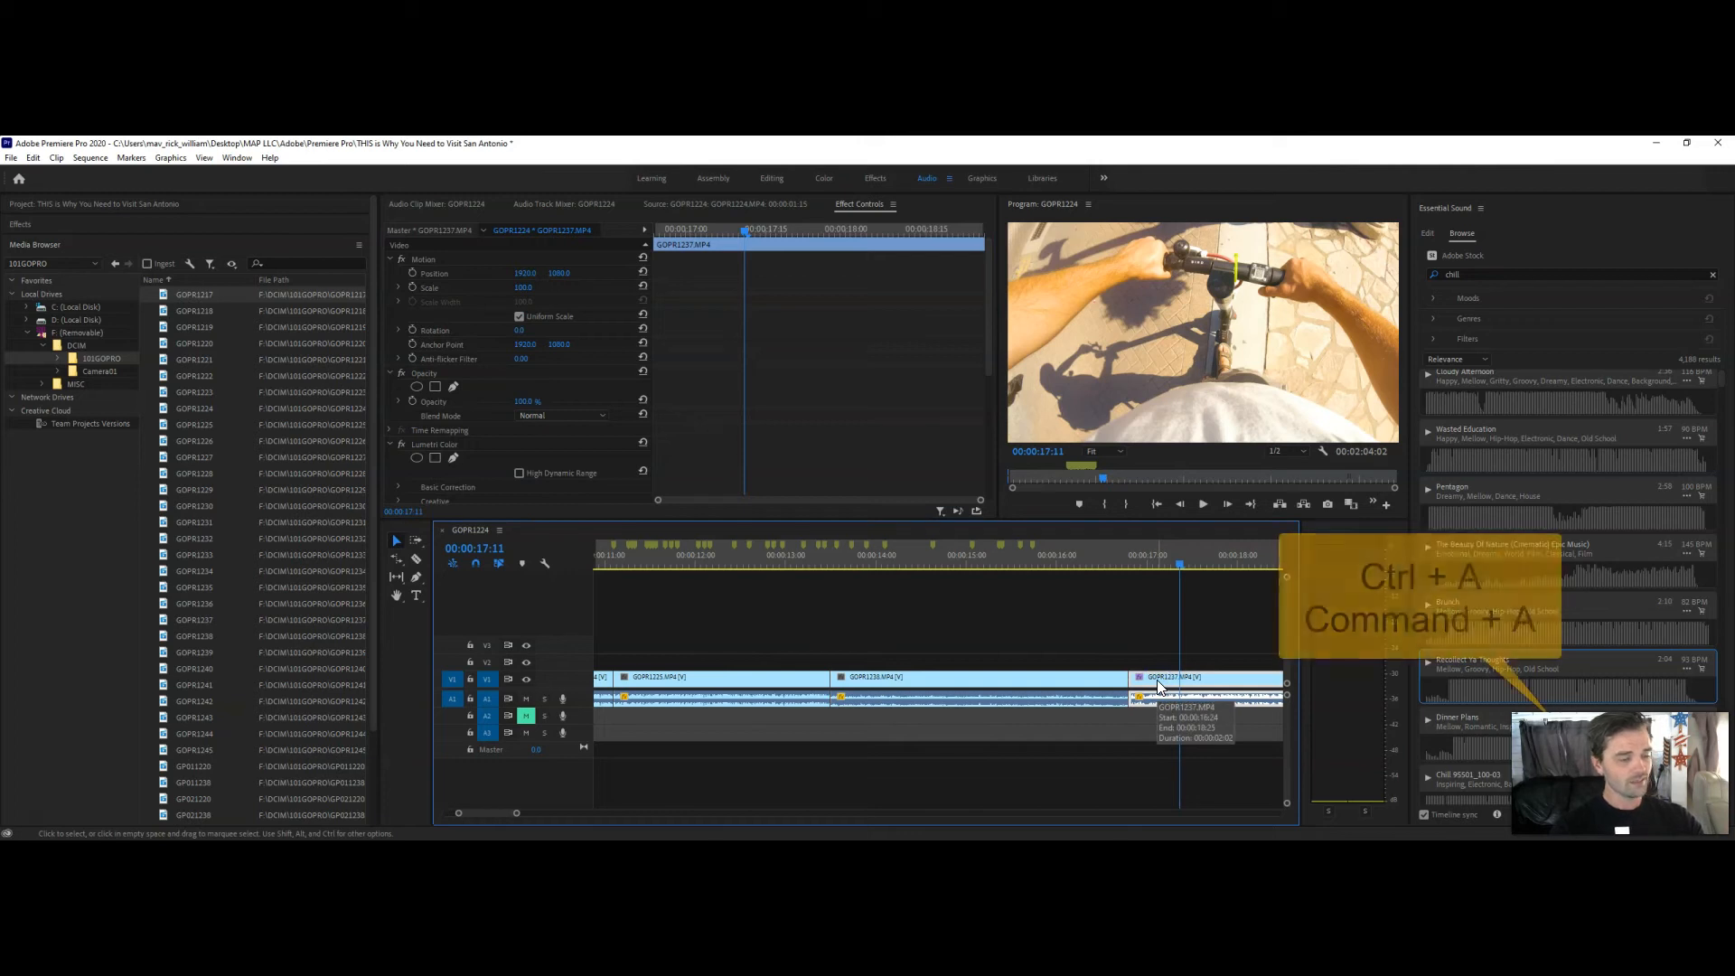
{"action": "key", "text": "ctrl+a"}
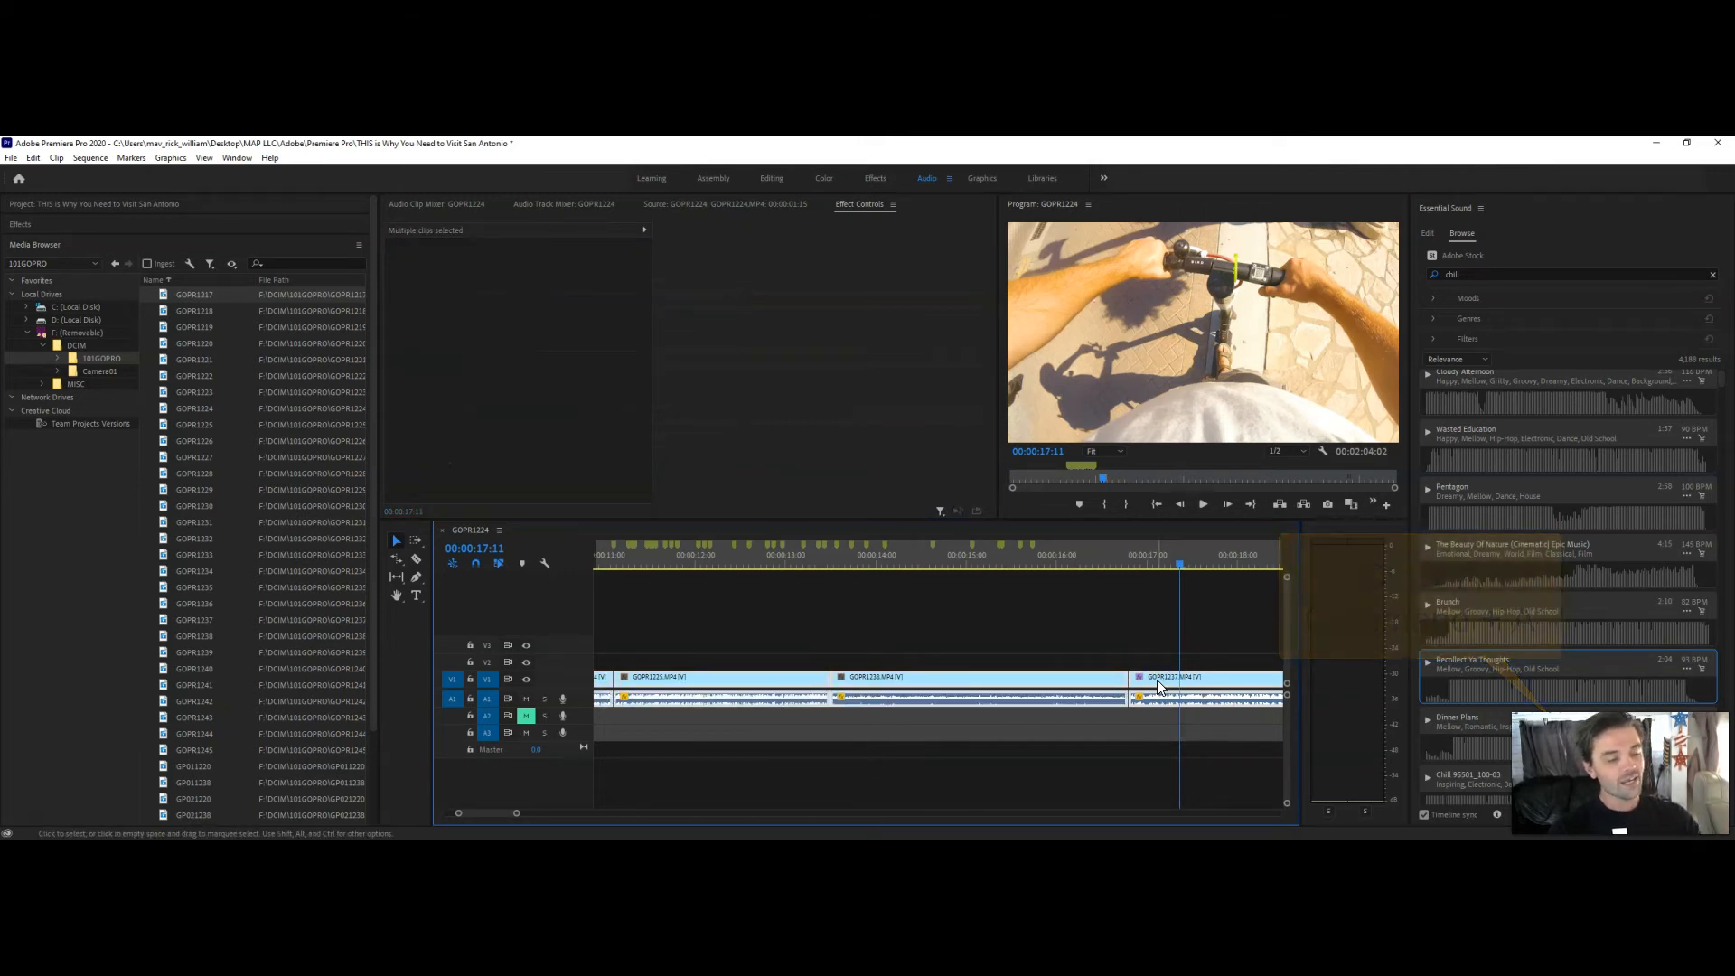
{"action": "key", "text": "ctrl+v"}
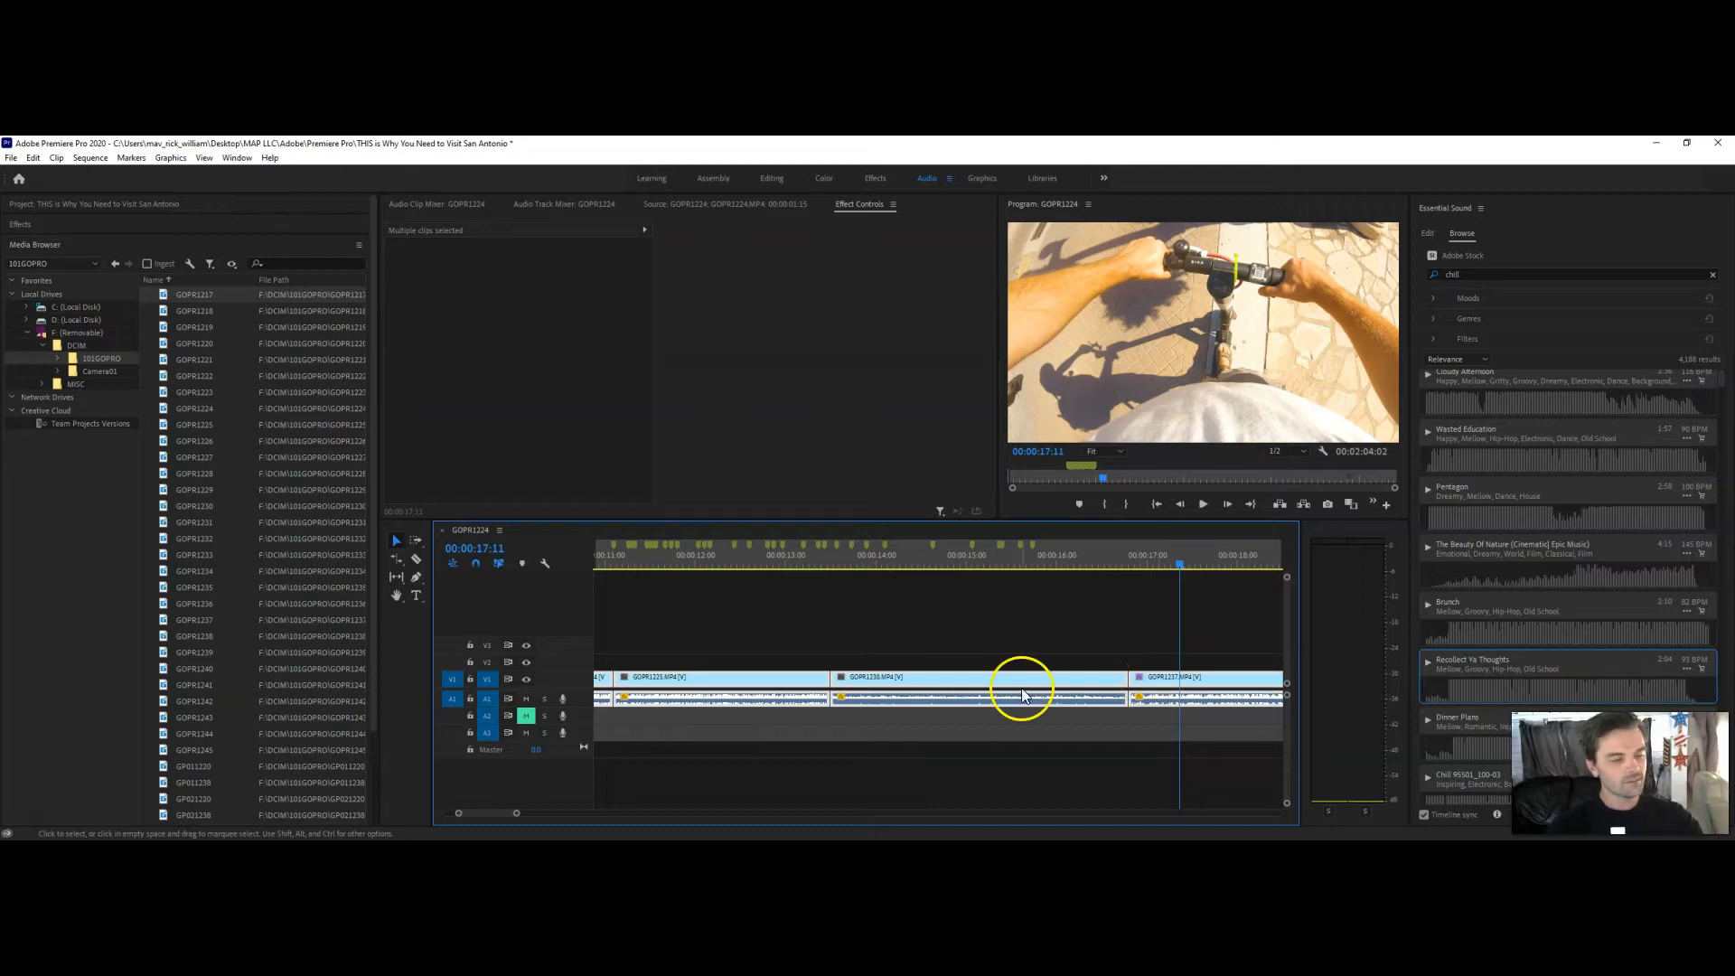
{"action": "mouse_move", "coordinate": [1063, 717]}
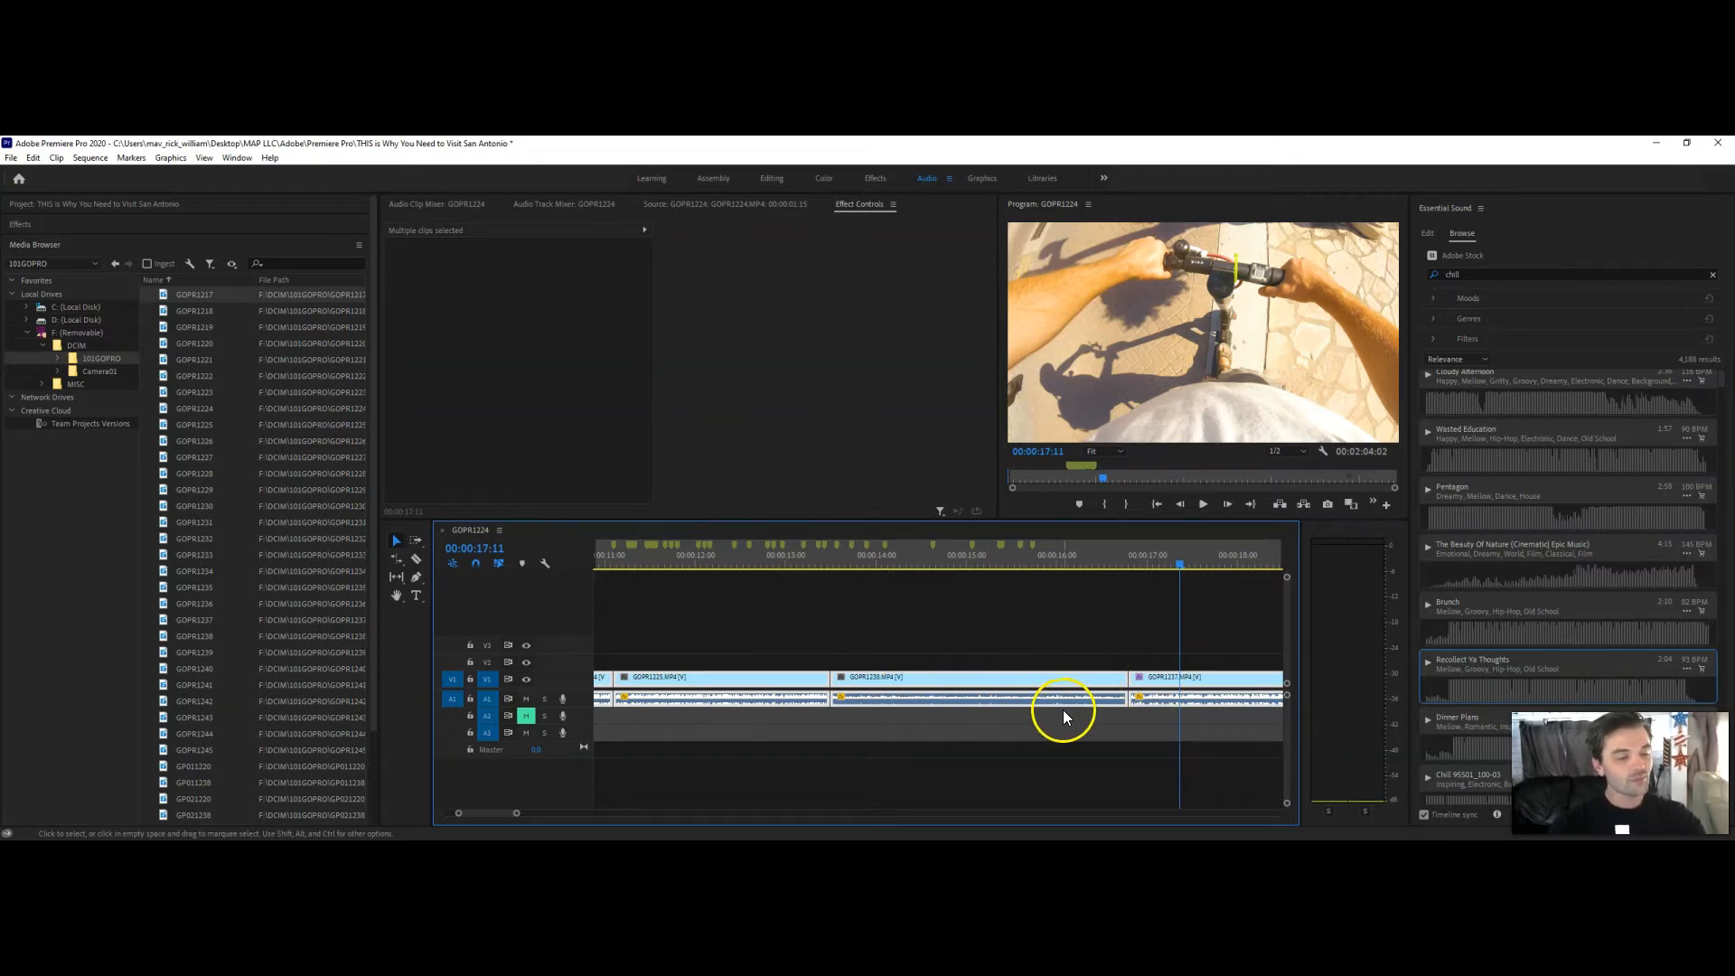
{"action": "left_click", "coordinate": [1028, 563]}
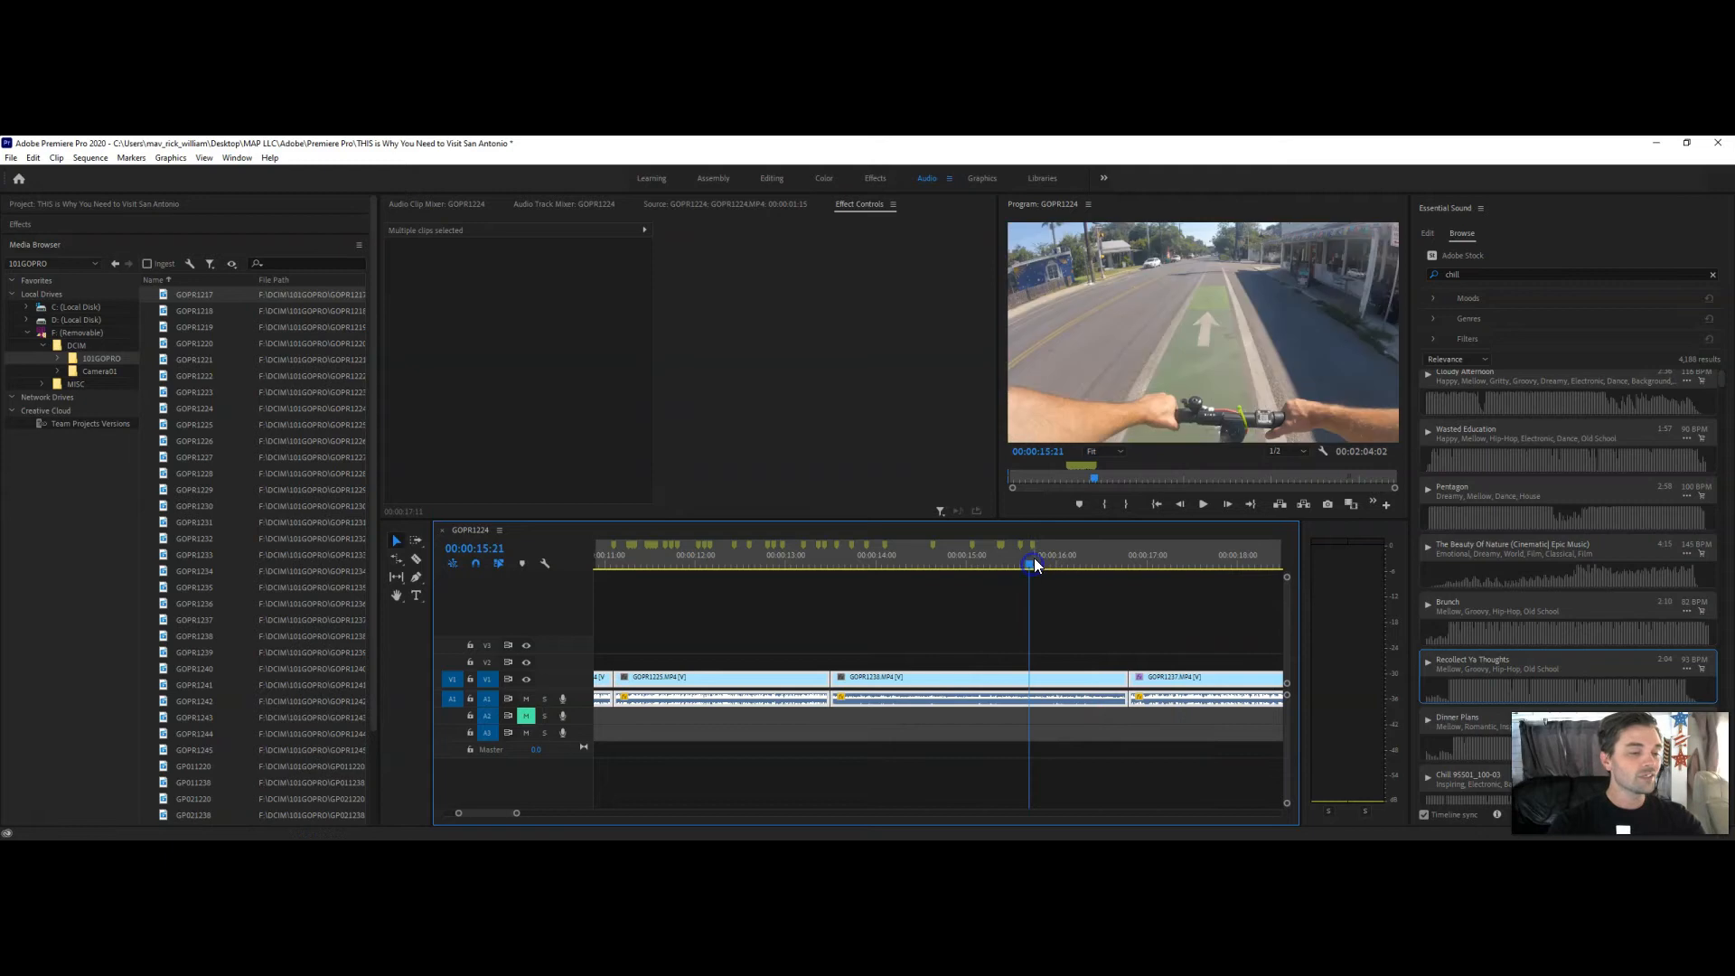
{"action": "left_click", "coordinate": [1014, 692]}
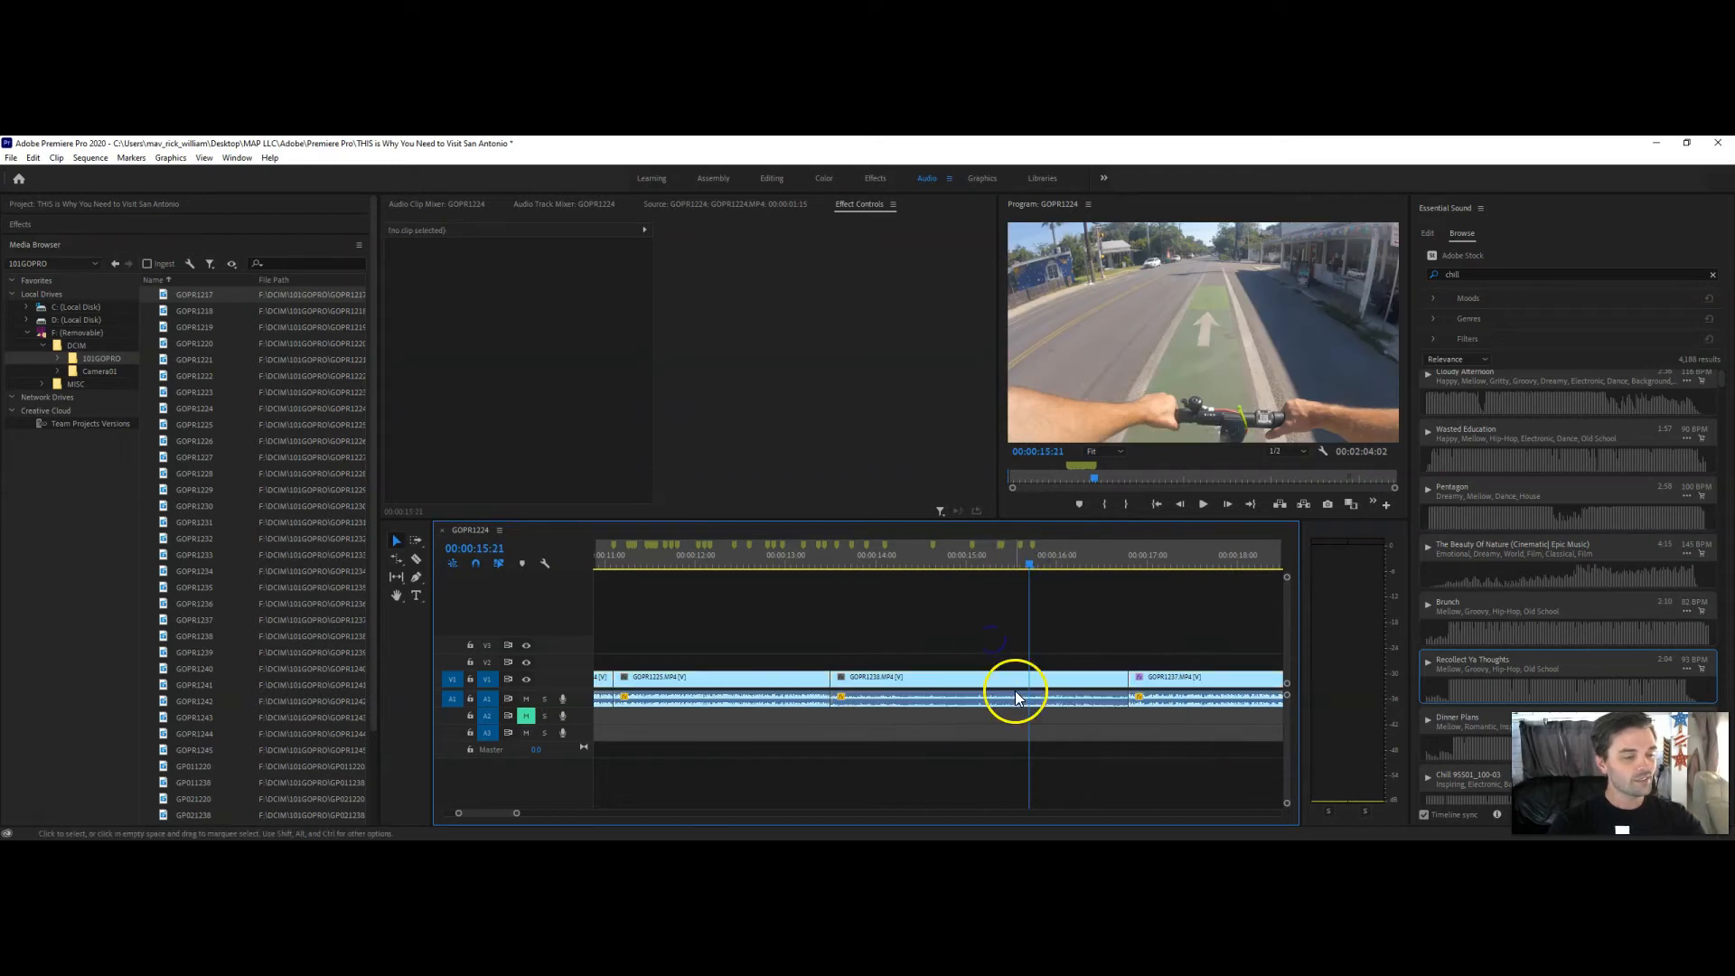
{"action": "left_click", "coordinate": [980, 676]}
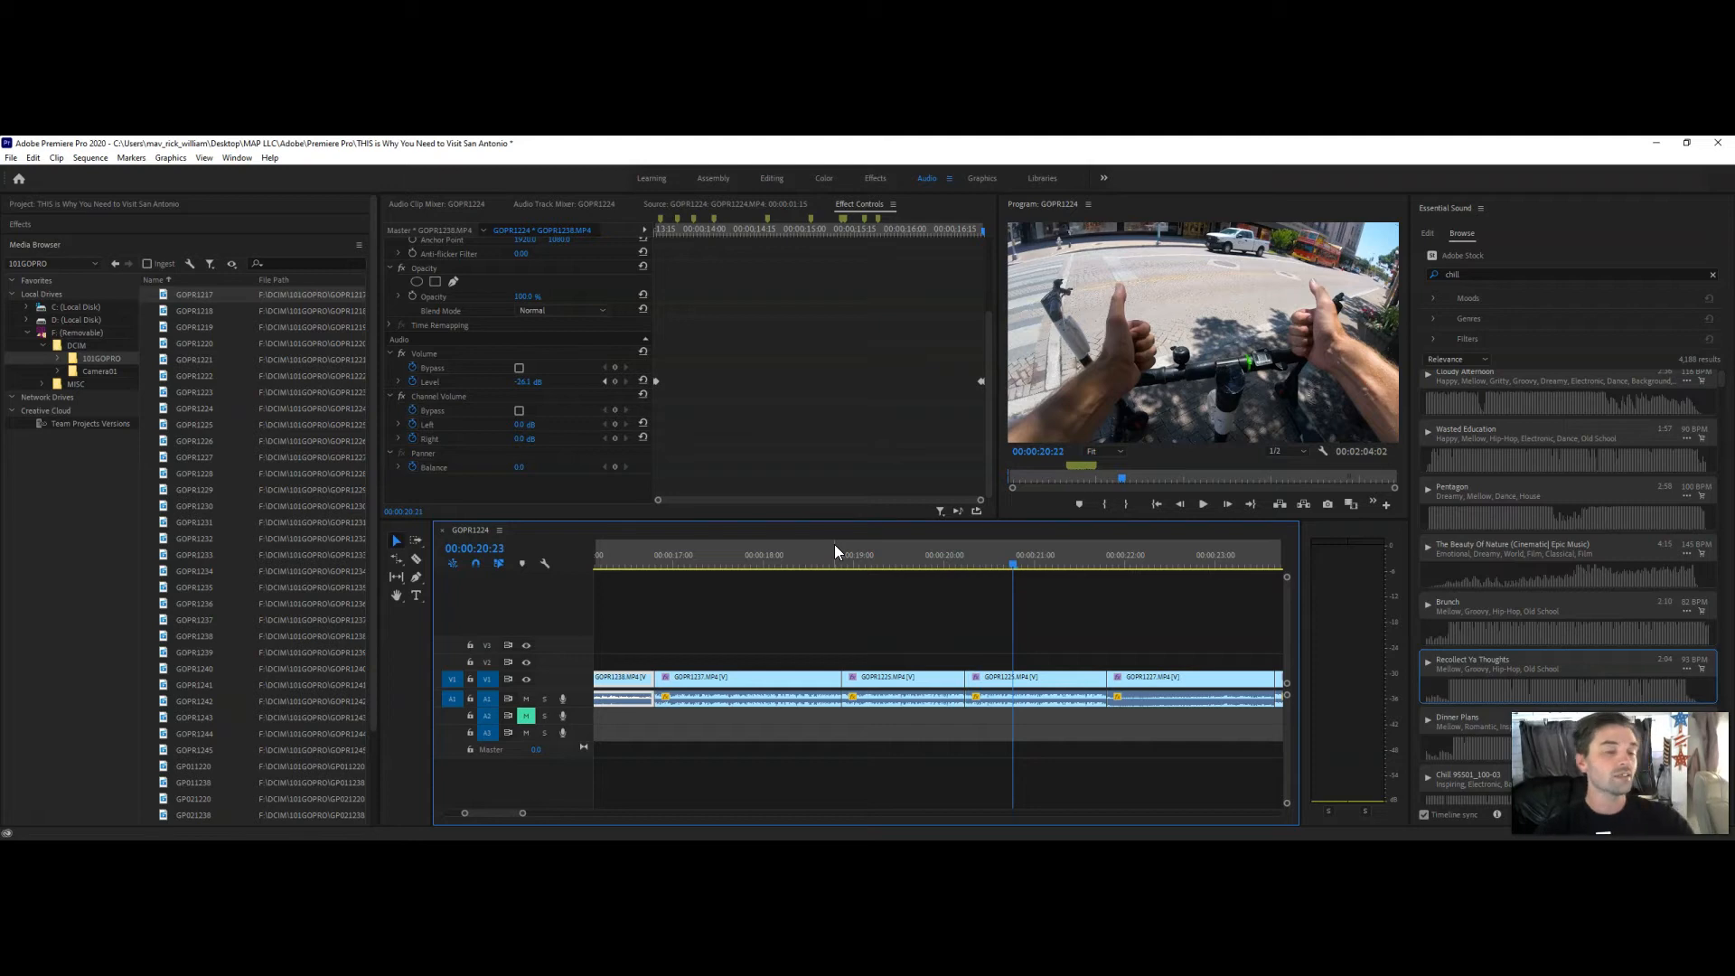
{"action": "mouse_move", "coordinate": [1074, 614]}
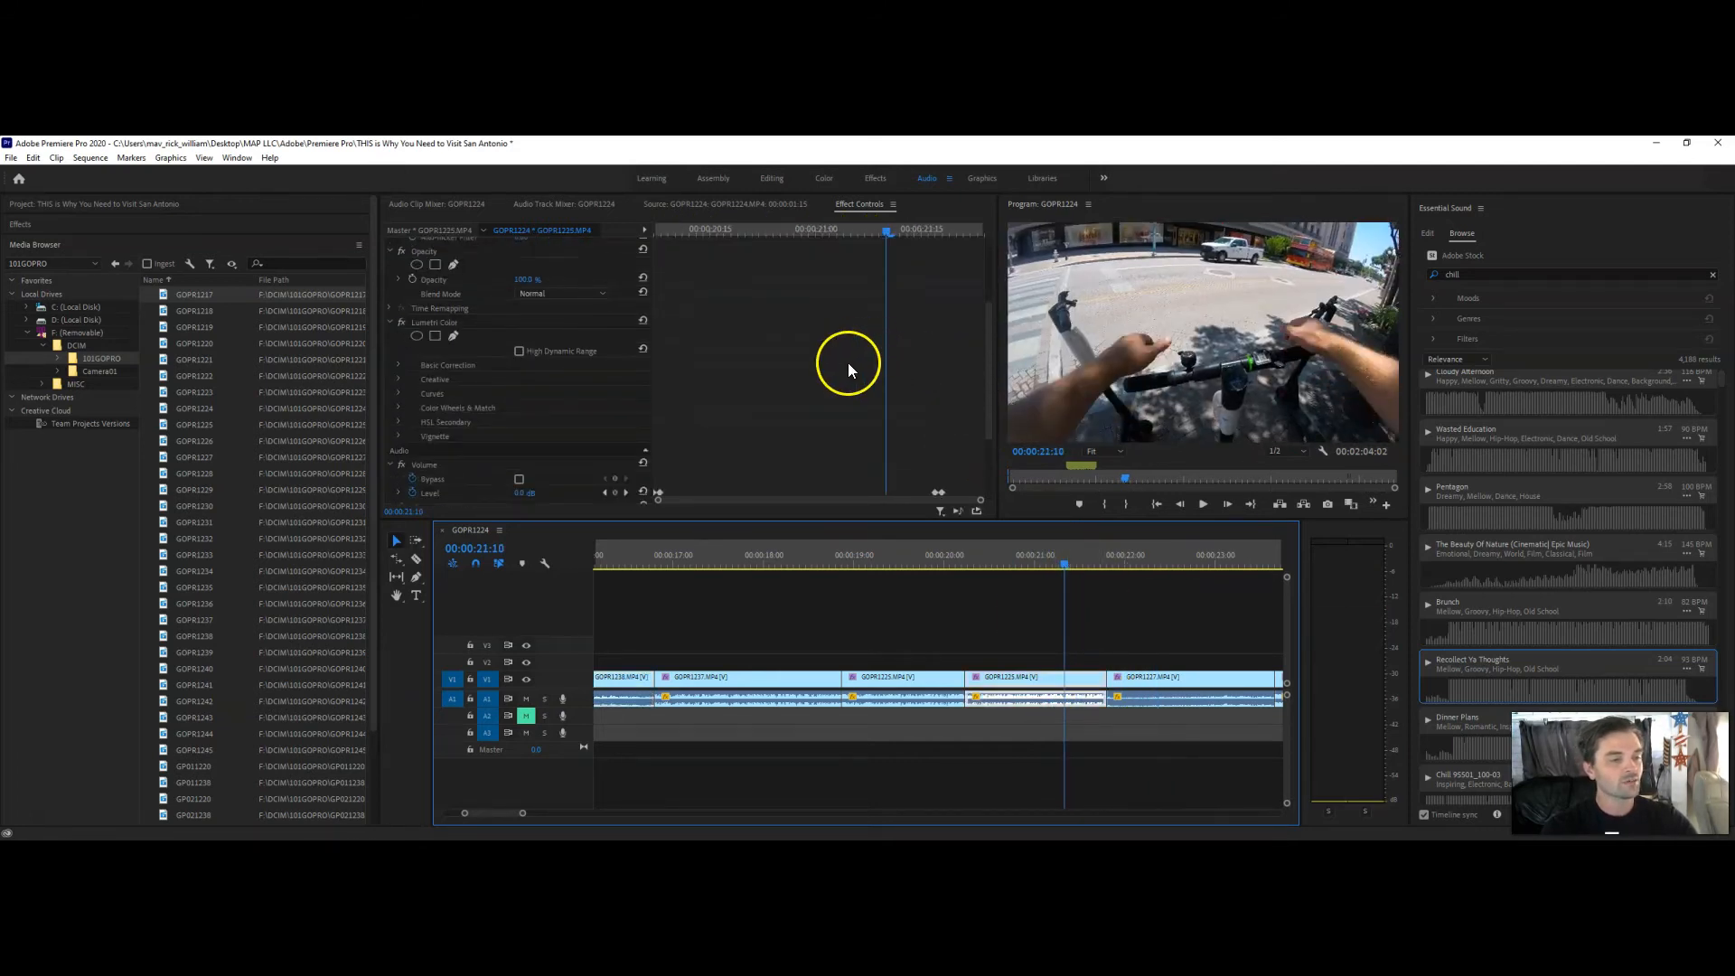
{"action": "scroll", "scroll_direction": "down", "scroll_amount": 3}
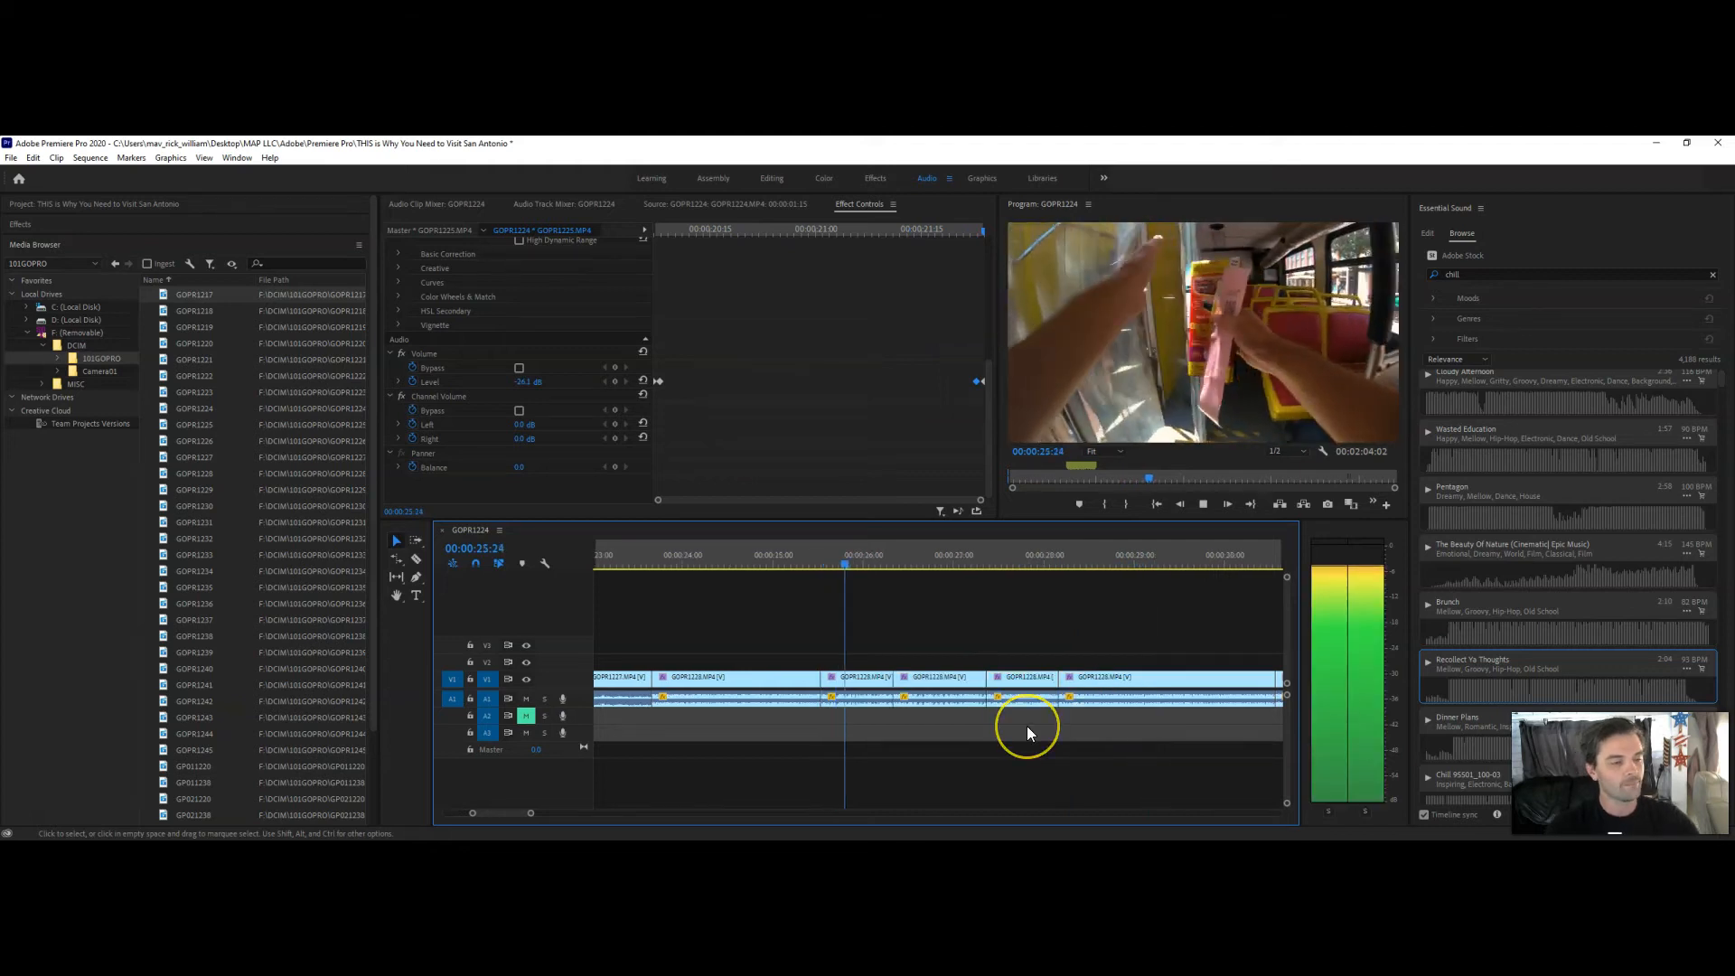
Stop playback, park the playhead near 26 seconds and set the short clip's Volume Level to 0 dB
{"action": "left_click", "coordinate": [938, 564]}
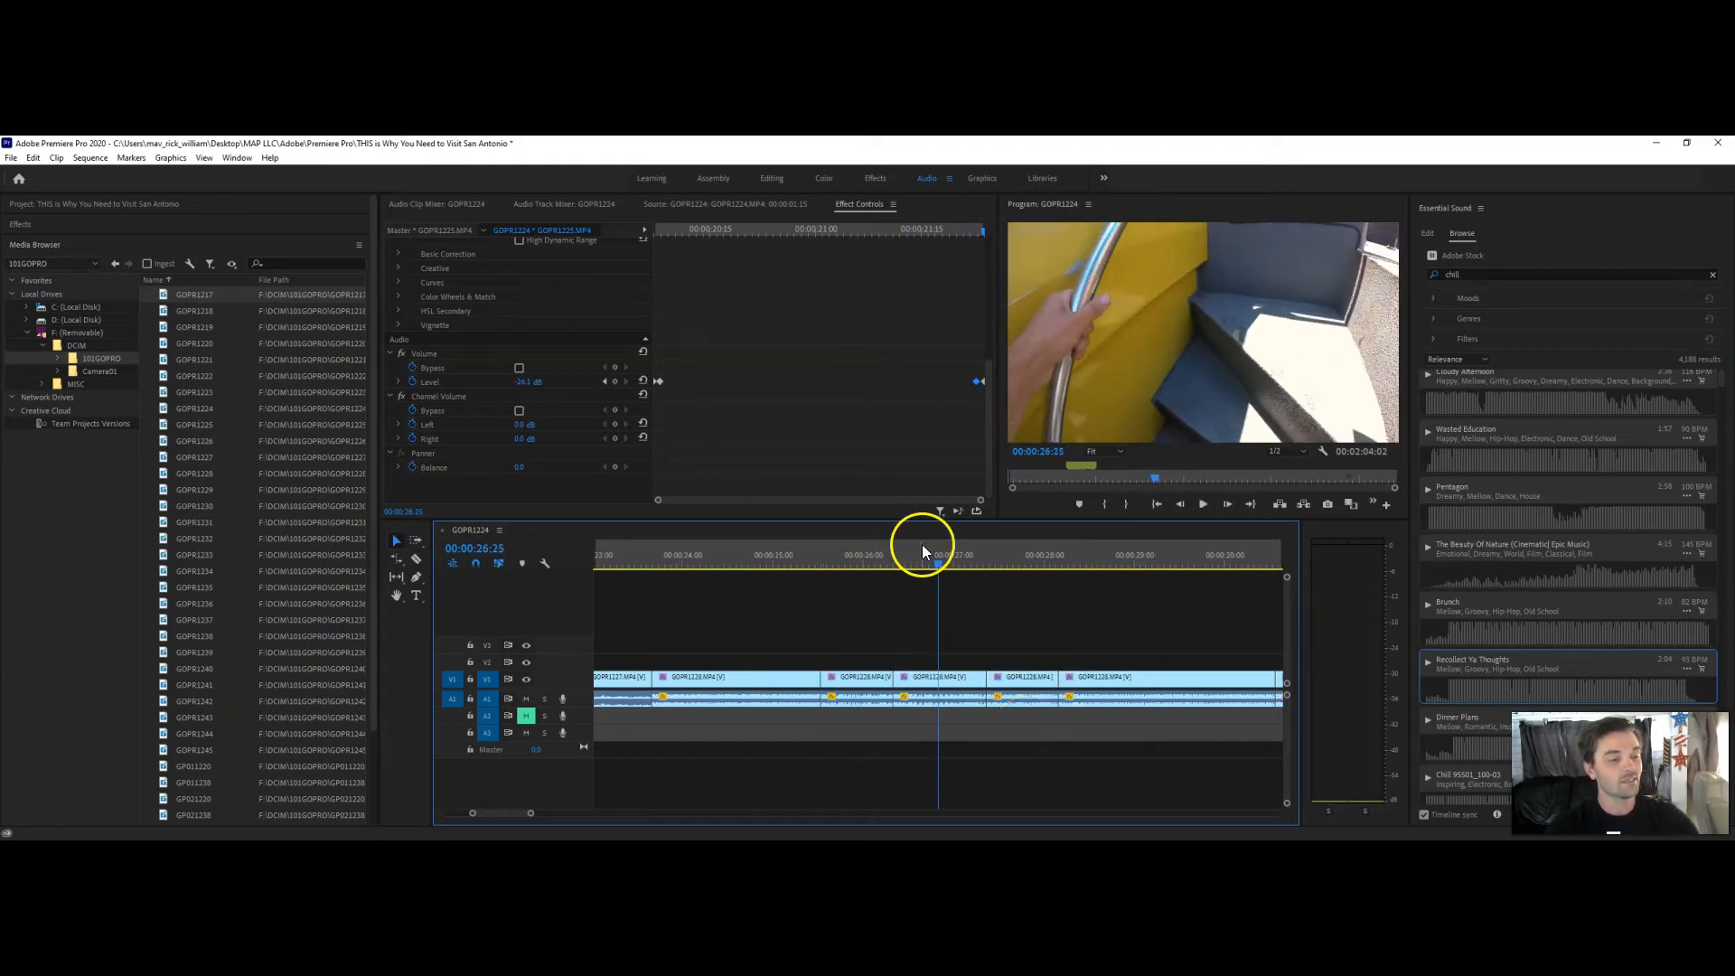
{"action": "left_click", "coordinate": [864, 686]}
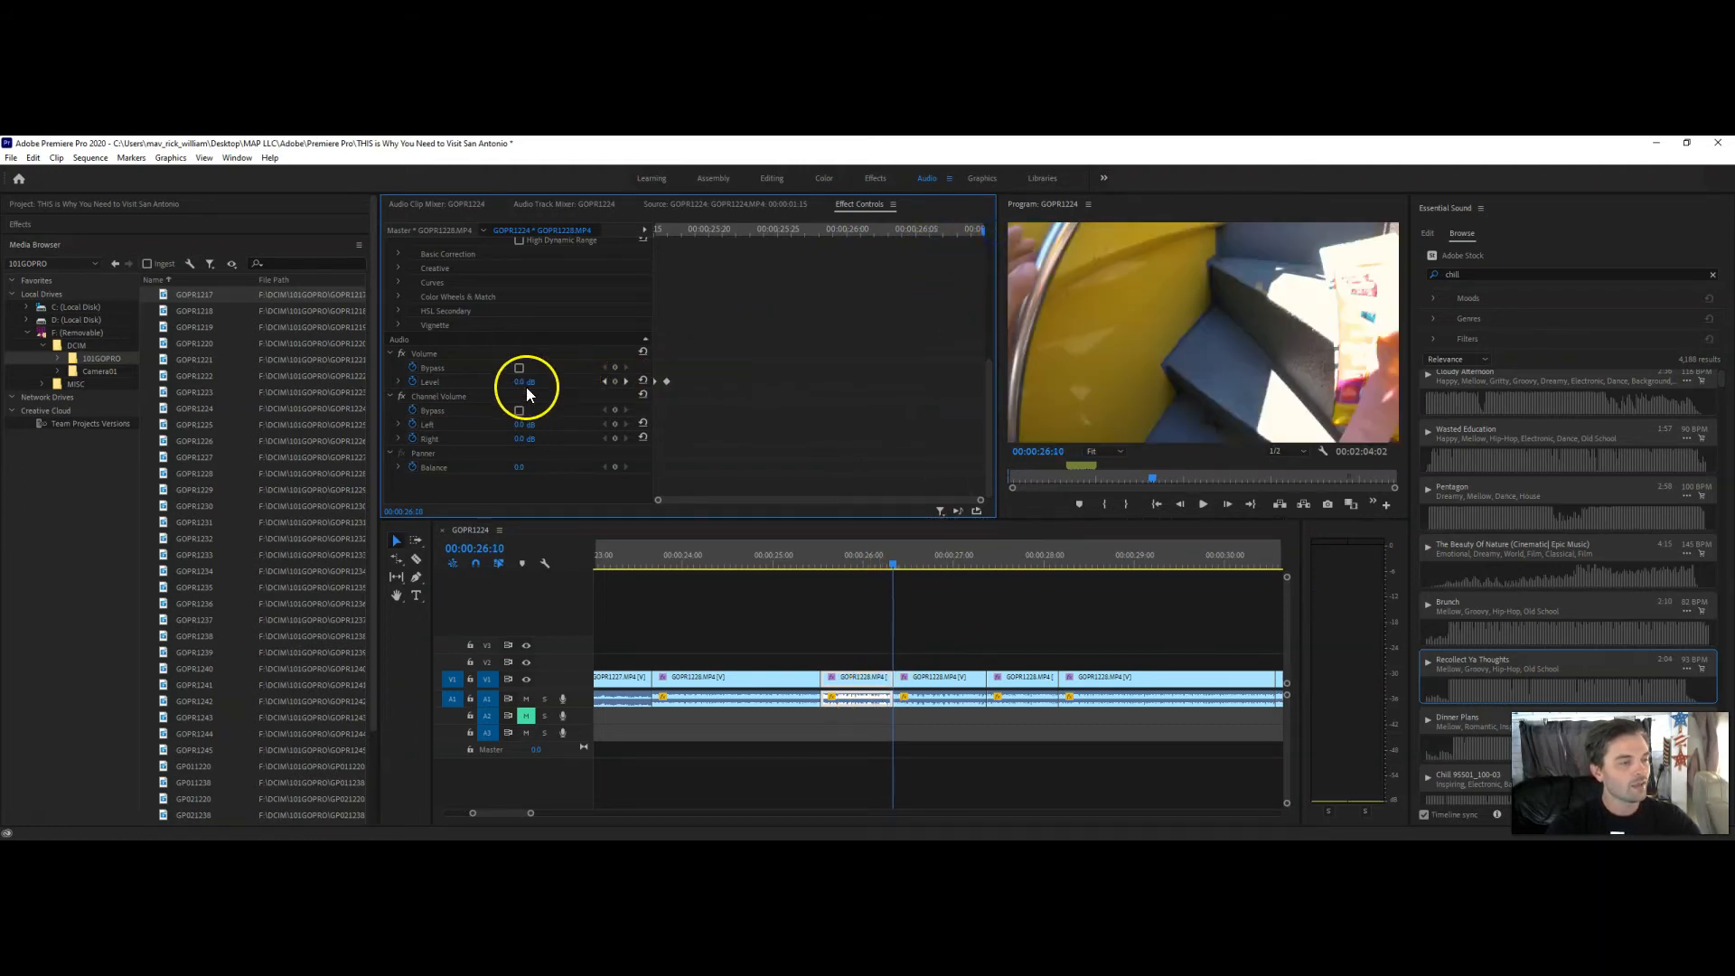
{"action": "left_click_drag", "start_coordinate": [530, 381], "coordinate": [496, 382]}
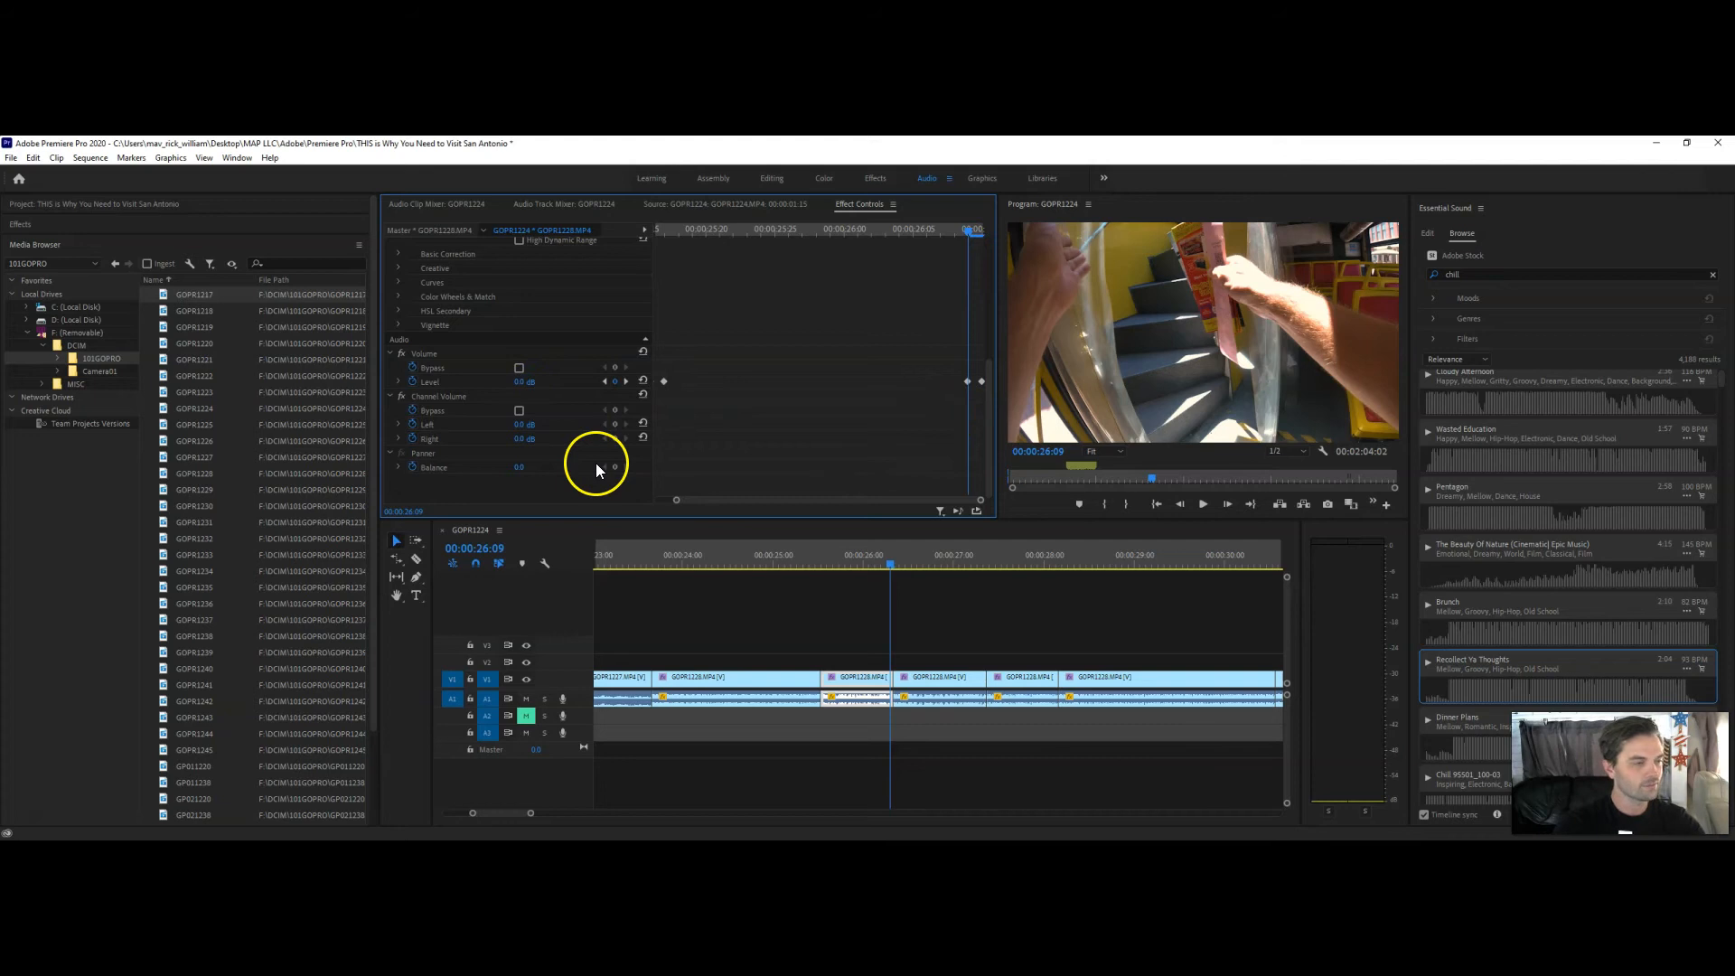
{"action": "mouse_move", "coordinate": [974, 387]}
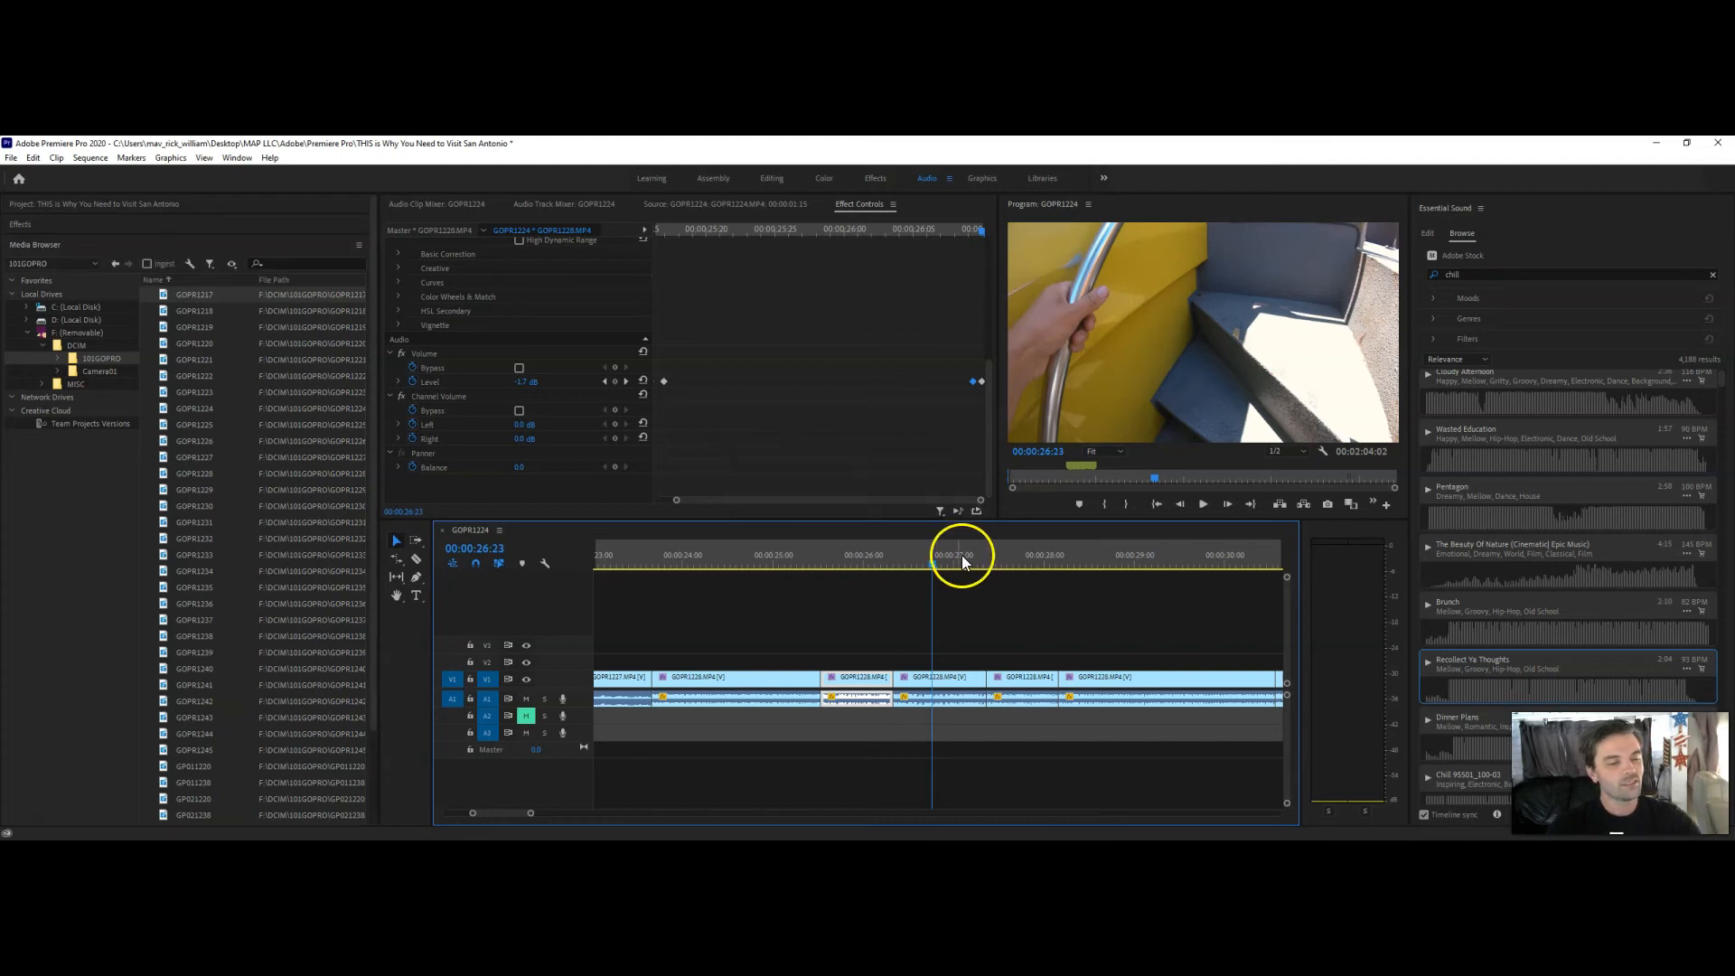
Select the next clip near 27 seconds and keyframe its Volume Level at 0 dB toward the clip end
{"action": "left_click", "coordinate": [772, 555]}
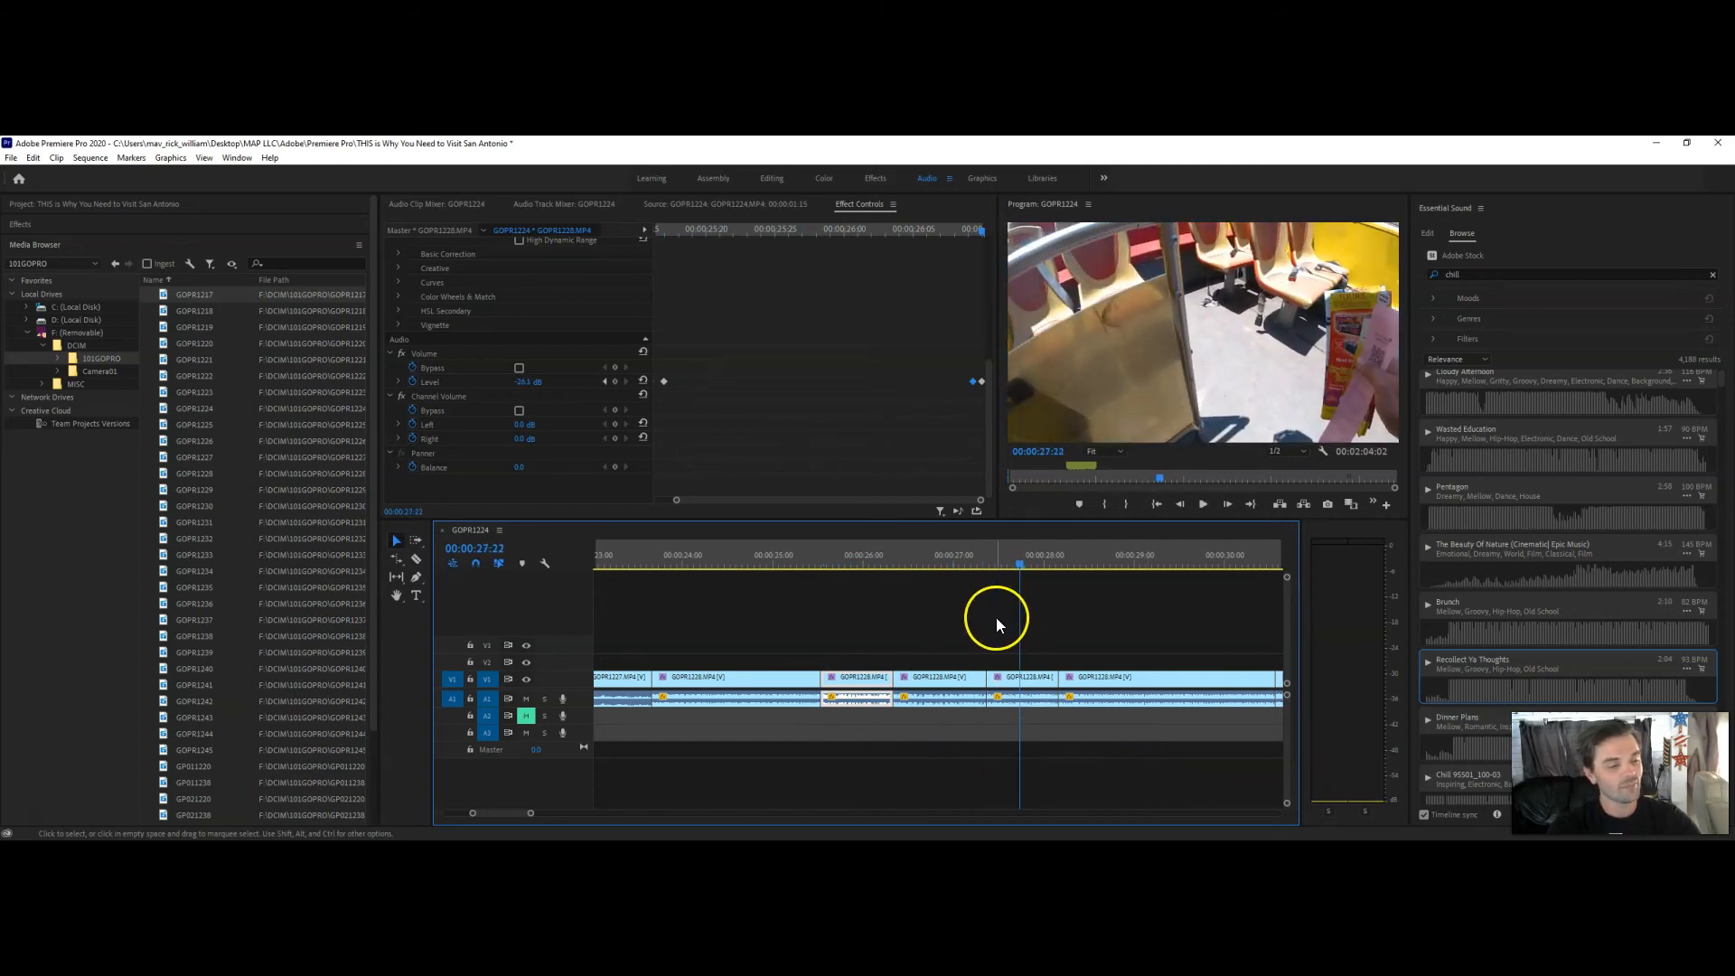
{"action": "left_click", "coordinate": [938, 678]}
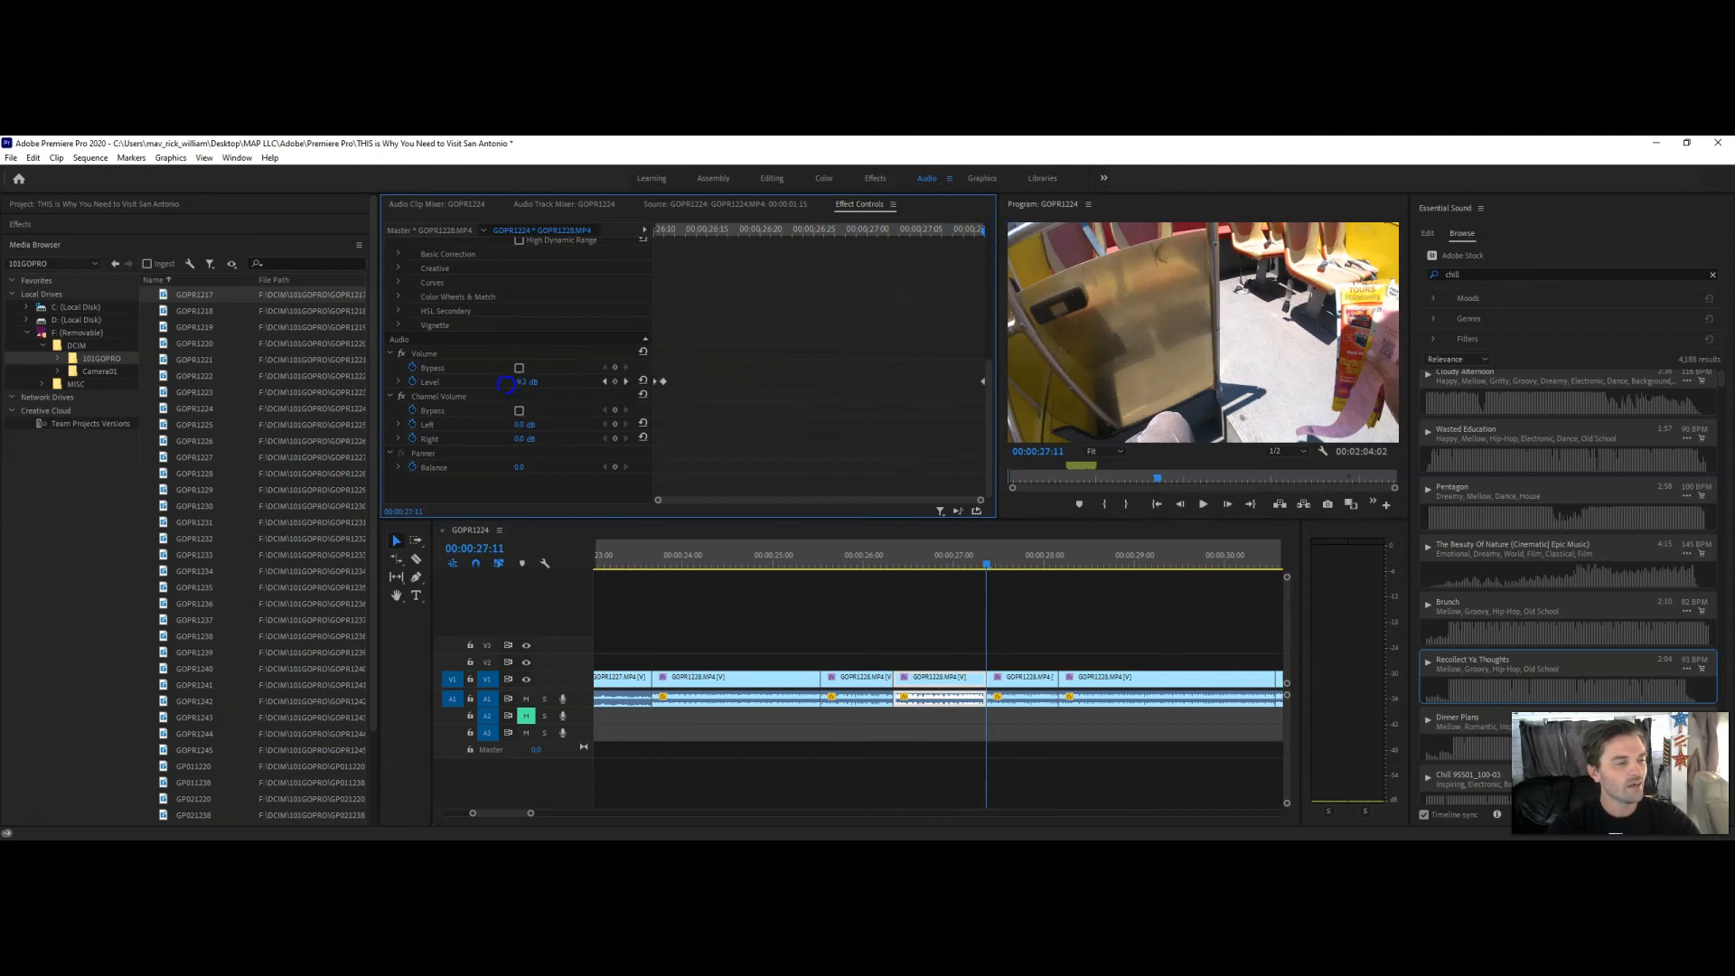
{"action": "left_click_drag", "start_coordinate": [525, 382], "coordinate": [504, 382]}
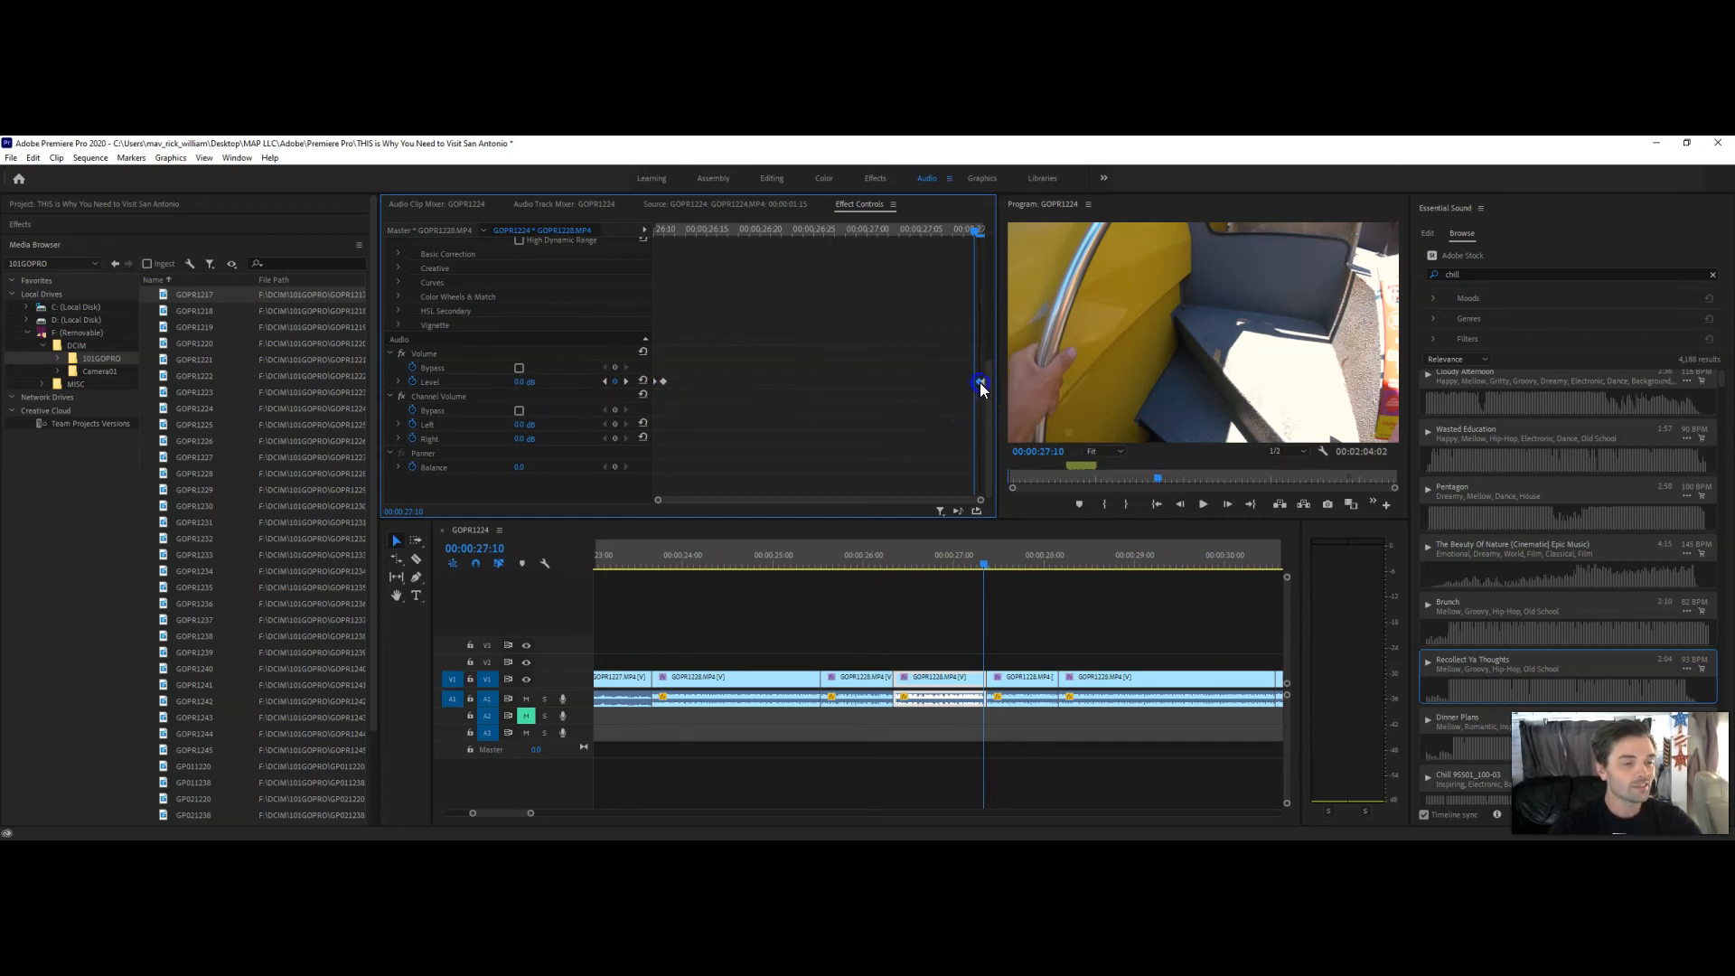
{"action": "left_click", "coordinate": [829, 555]}
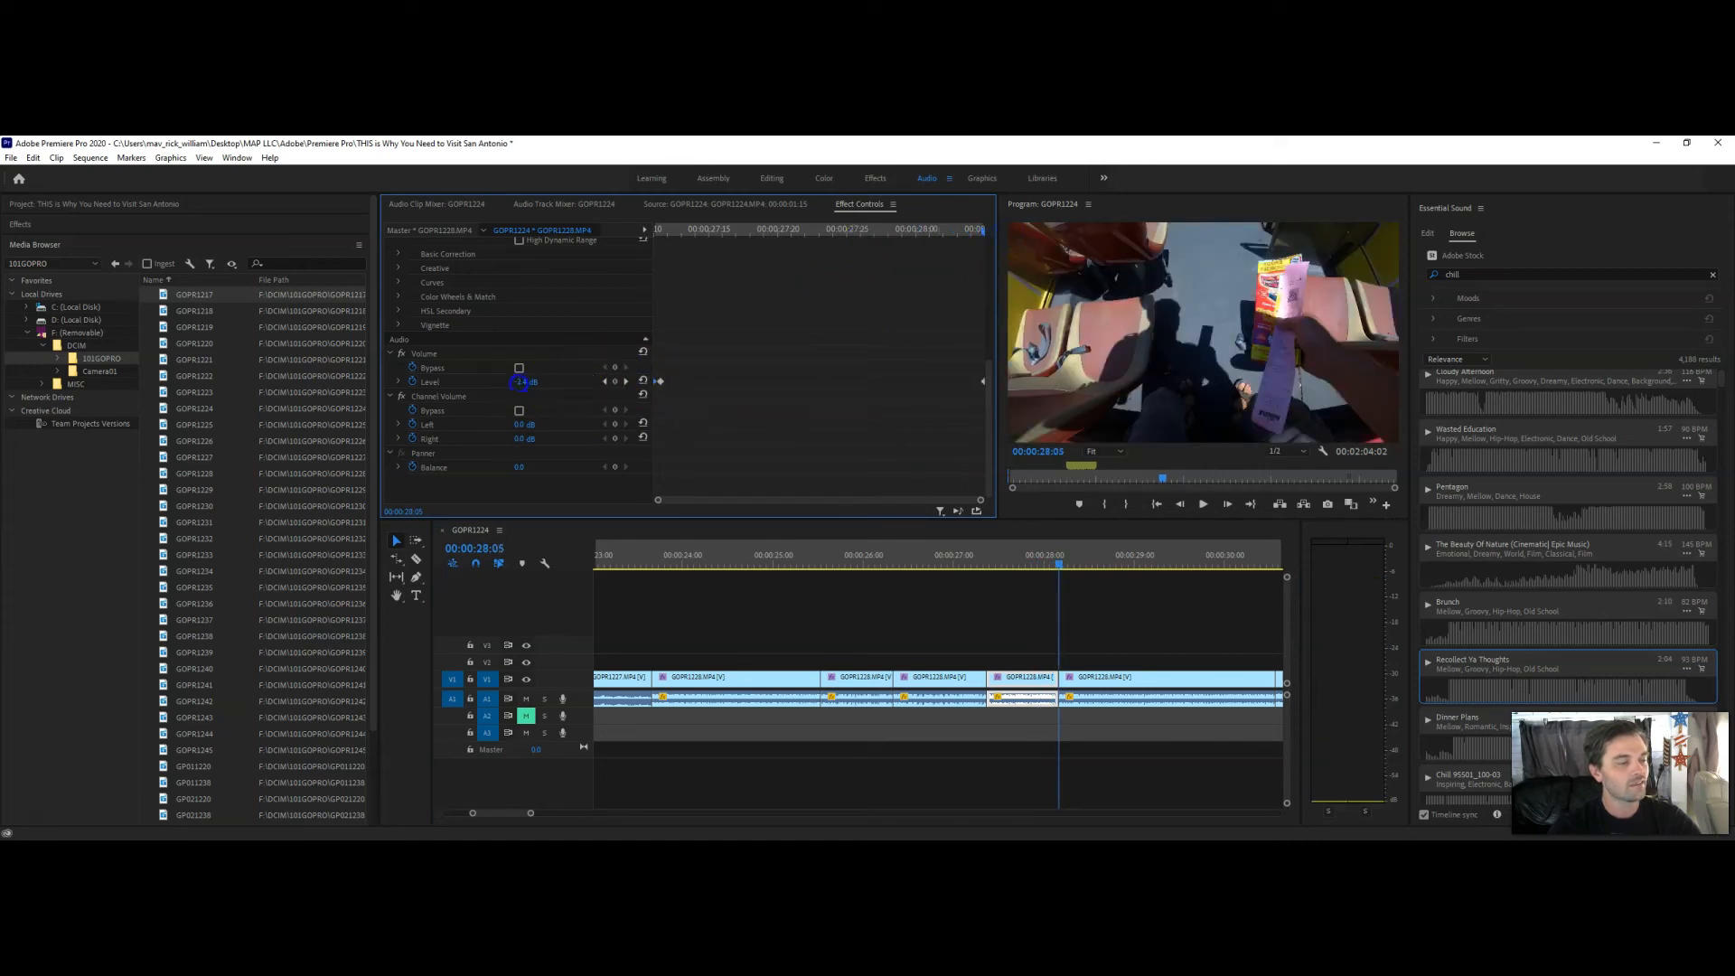
Pull the Volume Level down to about -34 dB at that clip's end for a fade to silence
{"action": "left_click_drag", "start_coordinate": [520, 382], "coordinate": [487, 382]}
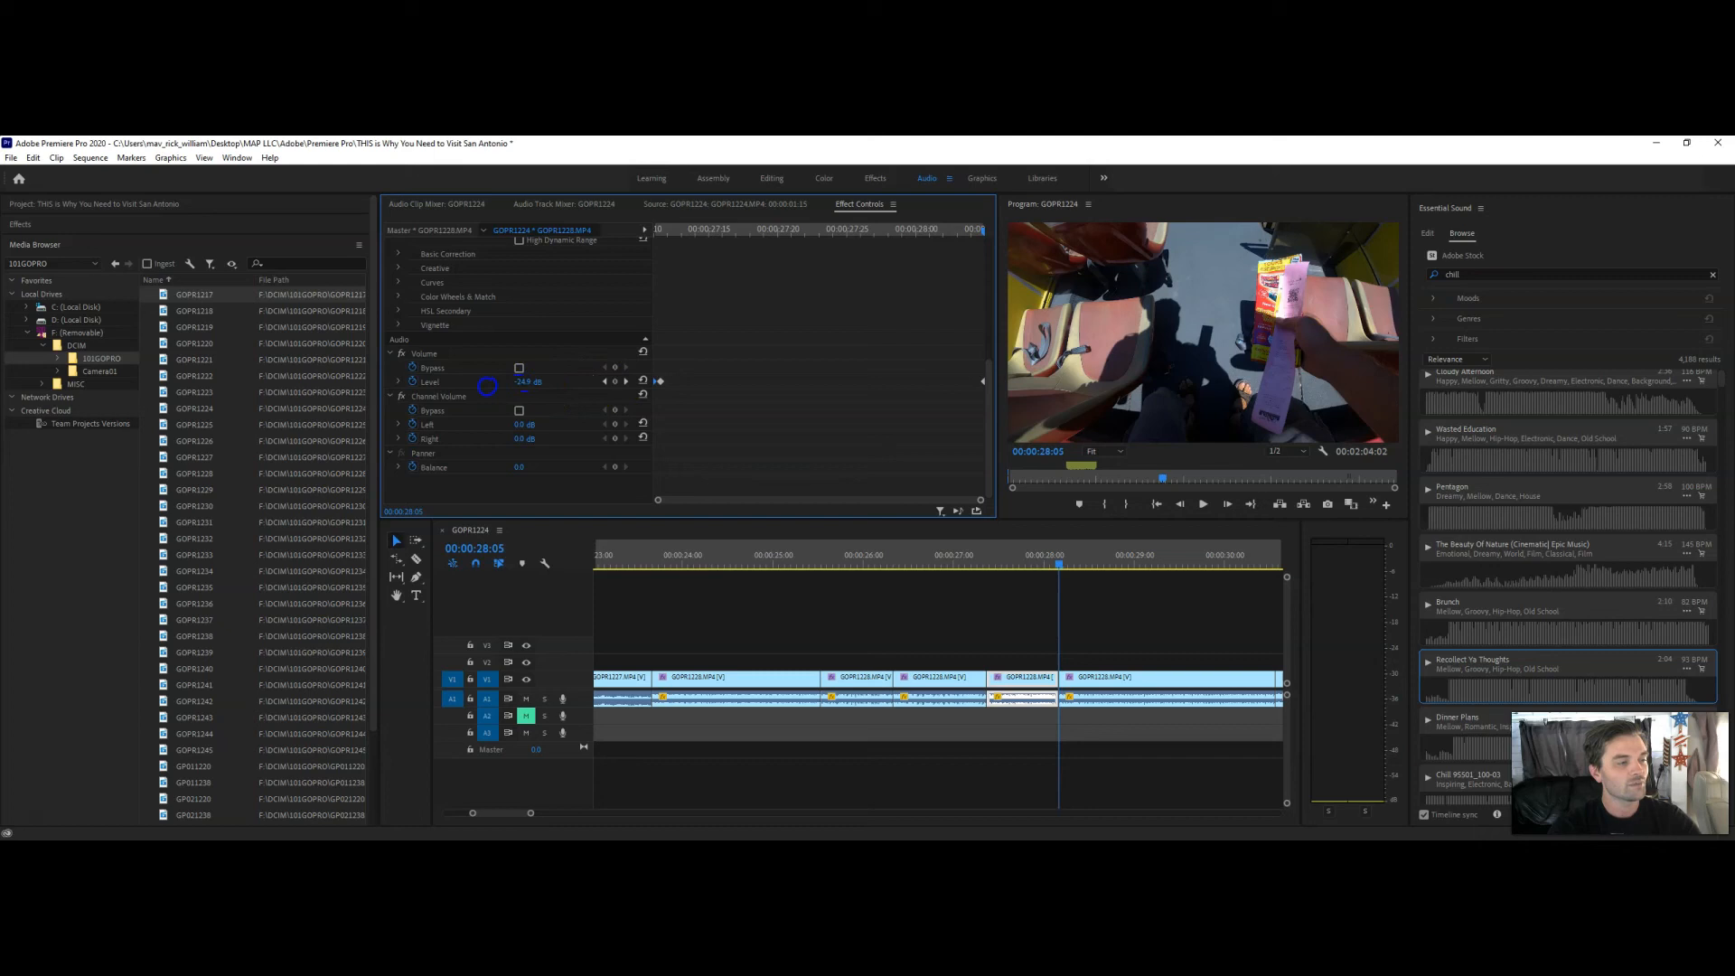